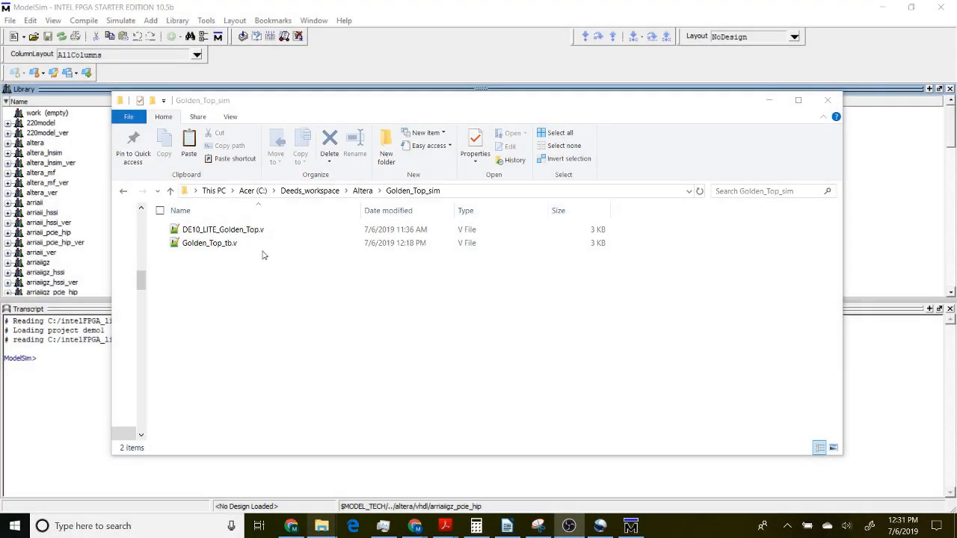
mouse_move(239, 270)
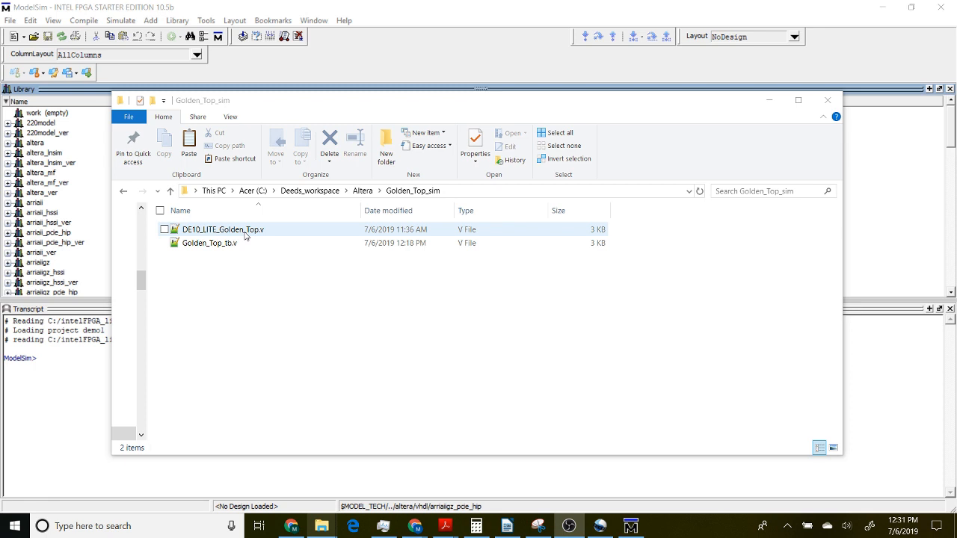
mouse_move(280, 233)
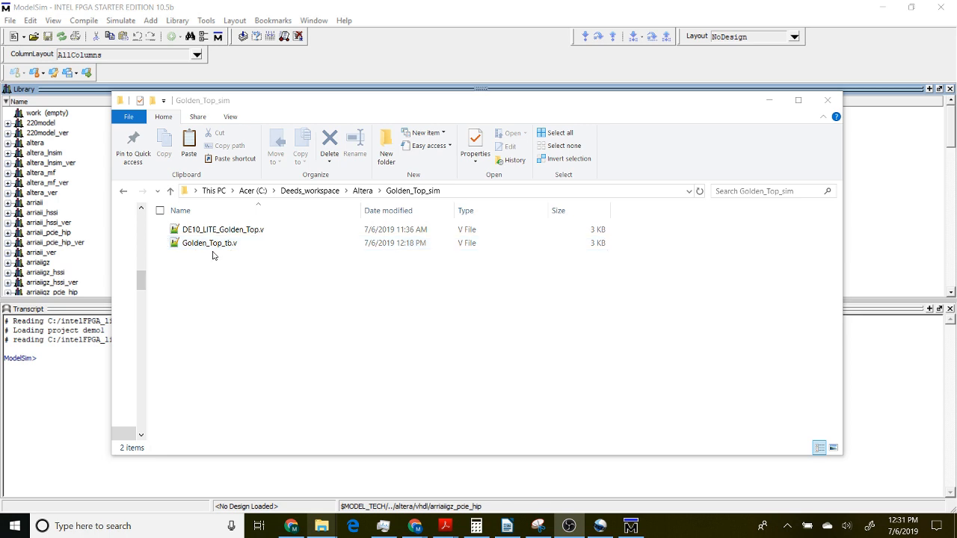
Close the Golden_Top_sim File Explorer window after reviewing its two Verilog files.
click(209, 242)
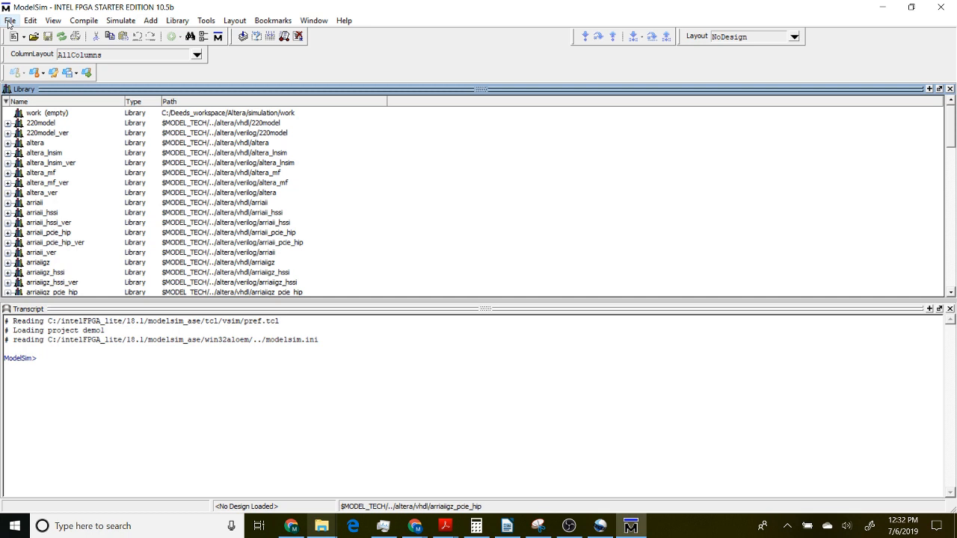
Create project golden_tb in the Golden_Top_sim folder via File > New > Project.
click(10, 20)
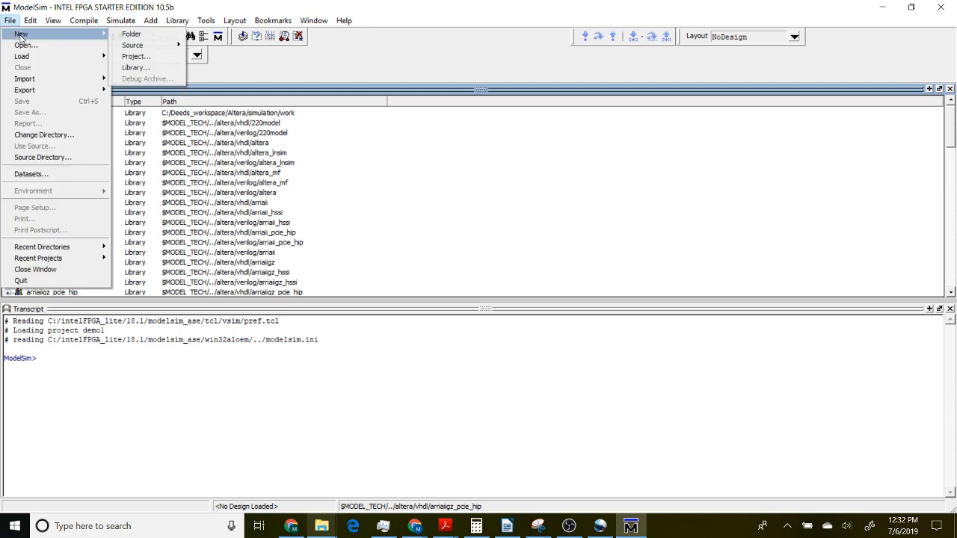
mouse_move(142, 56)
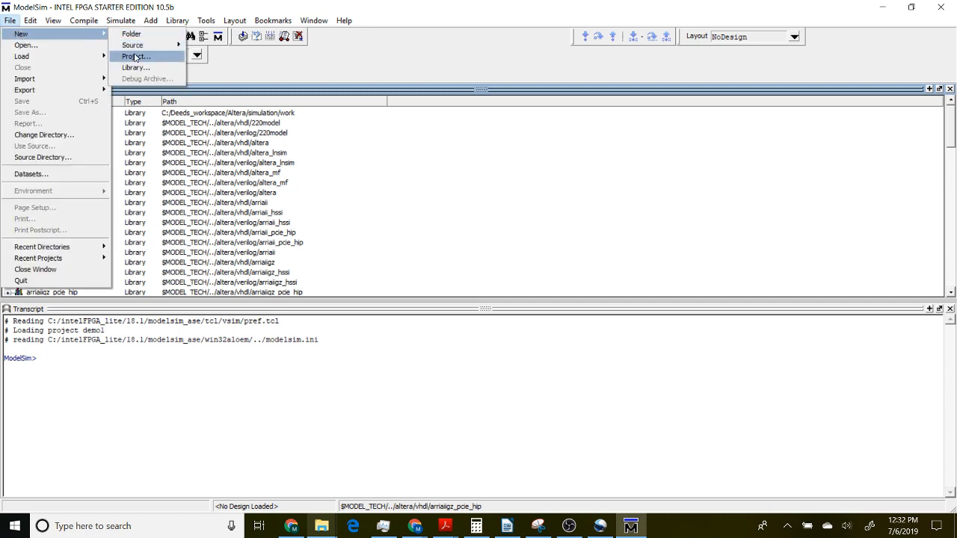
click(133, 54)
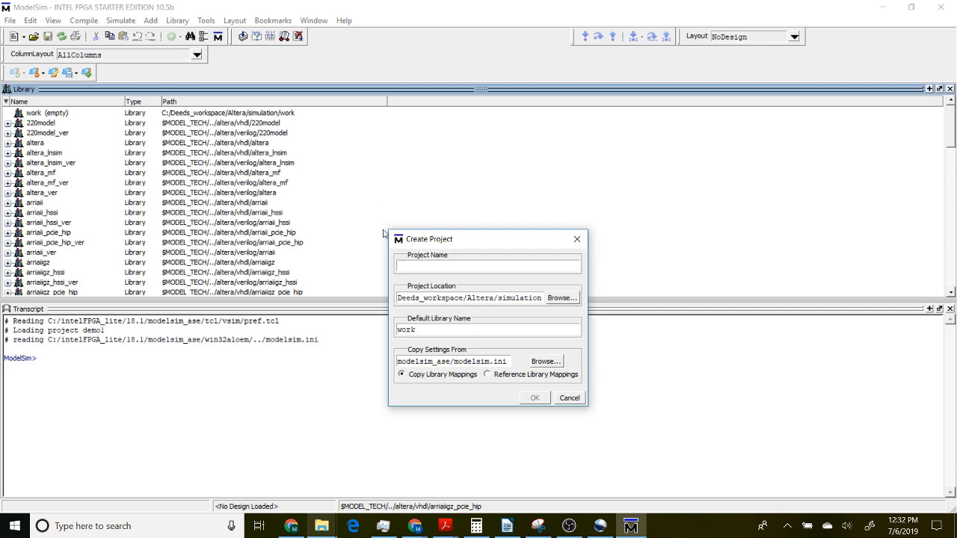
text(go)
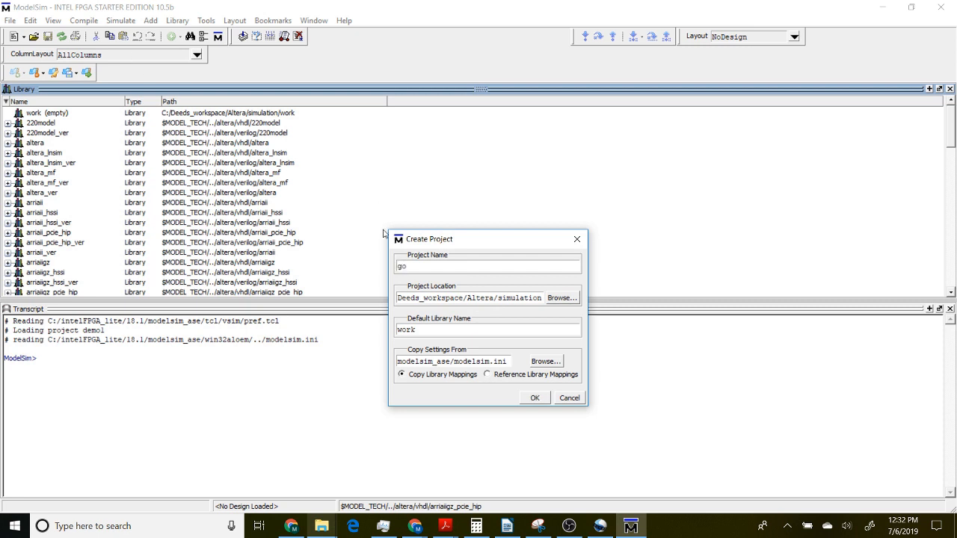
text(golden))
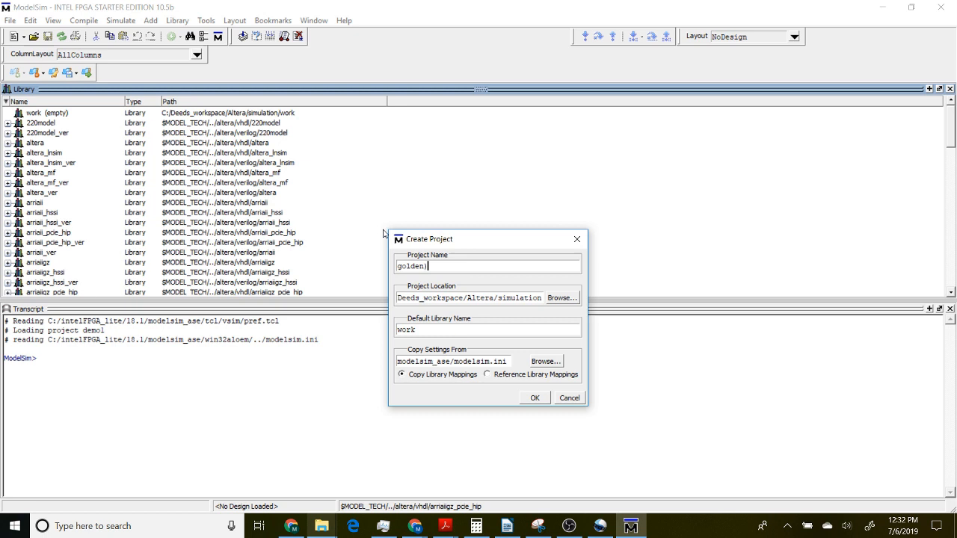
key(Backspace)
text(_tb)
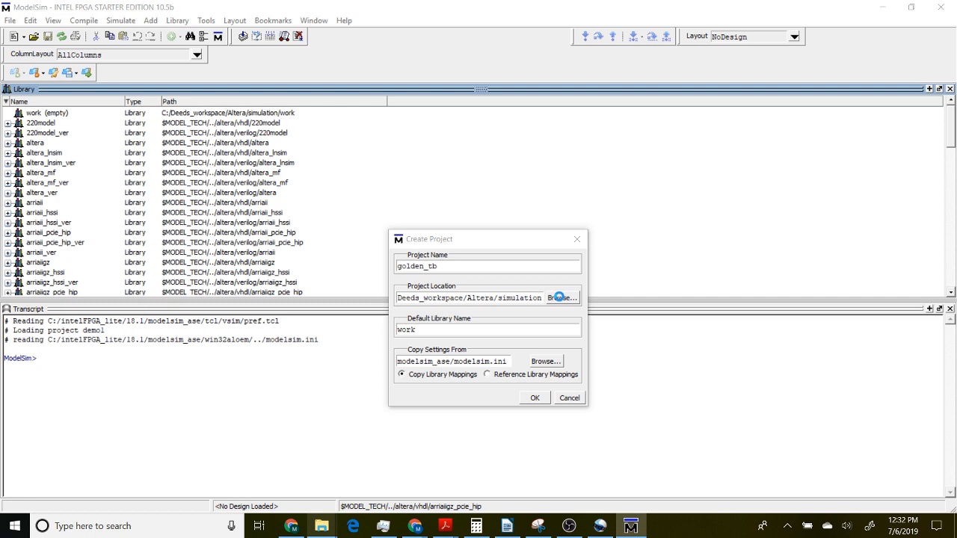
click(563, 298)
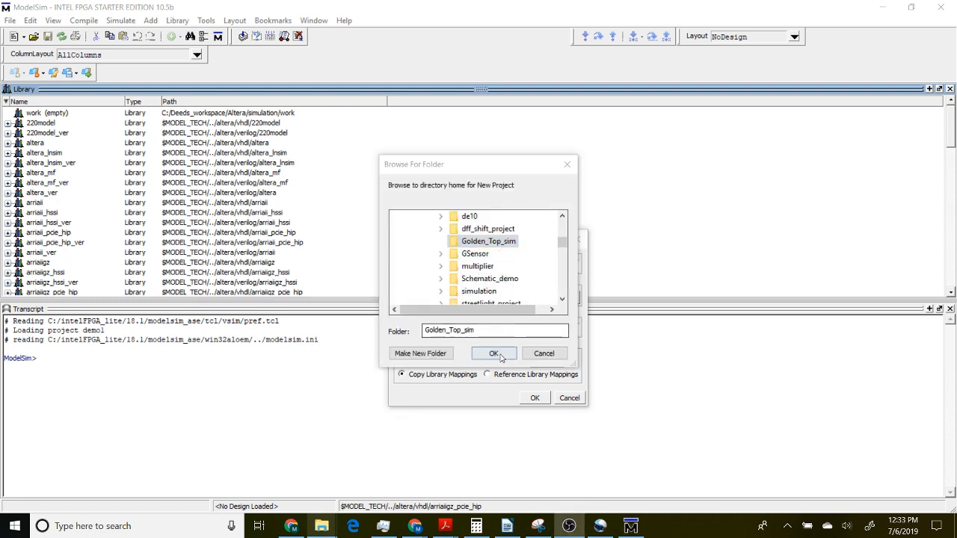
click(491, 353)
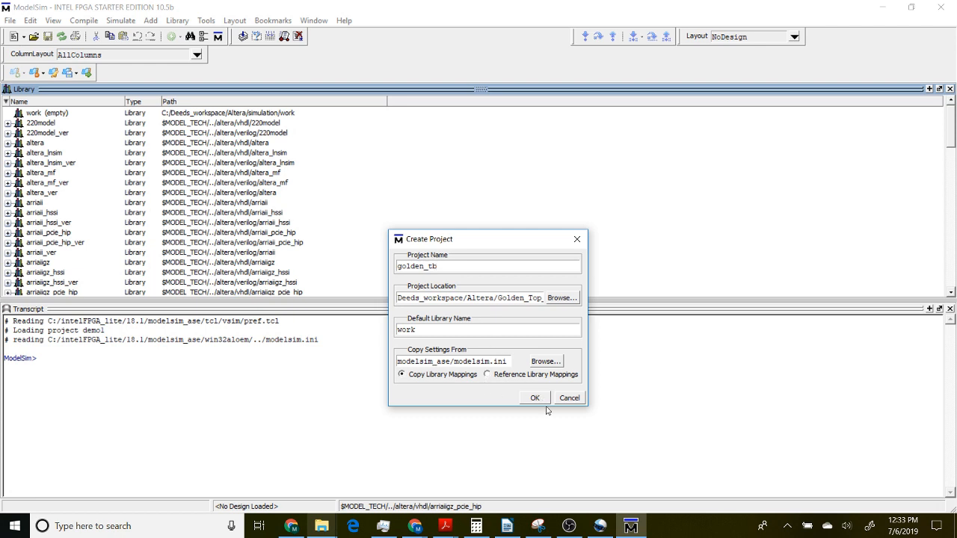
click(535, 398)
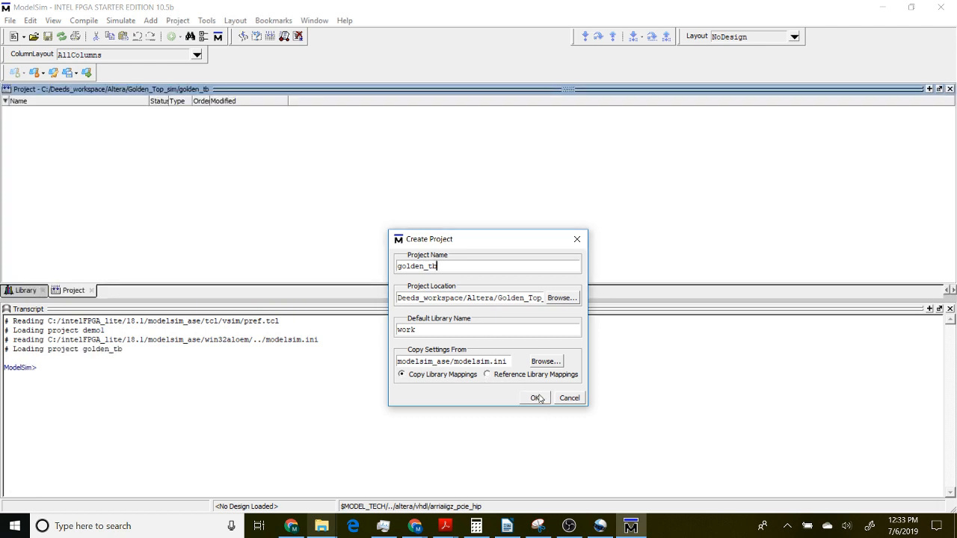
Add existing files Golden_Top_tb.v and DE10_LITE_Golden_Top.v to golden_tb.
click(532, 398)
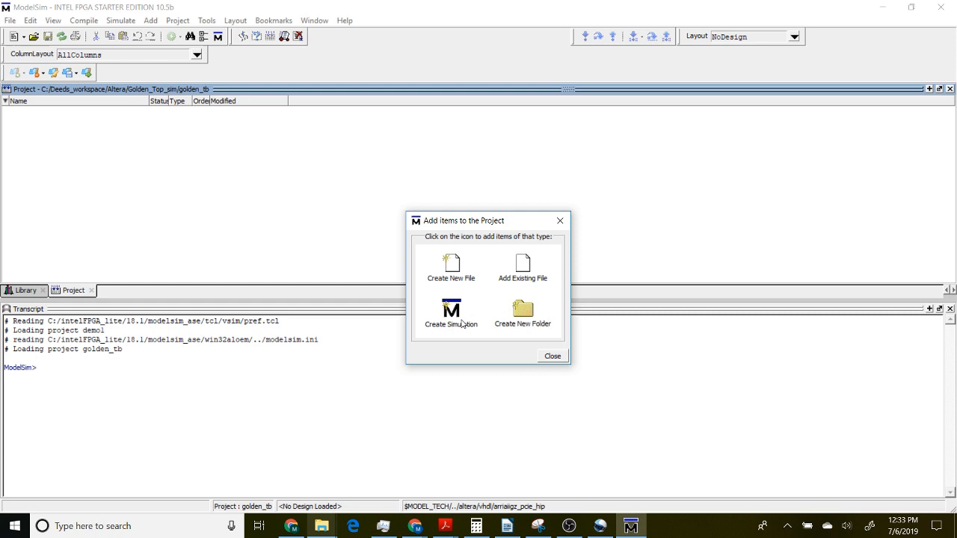
click(521, 264)
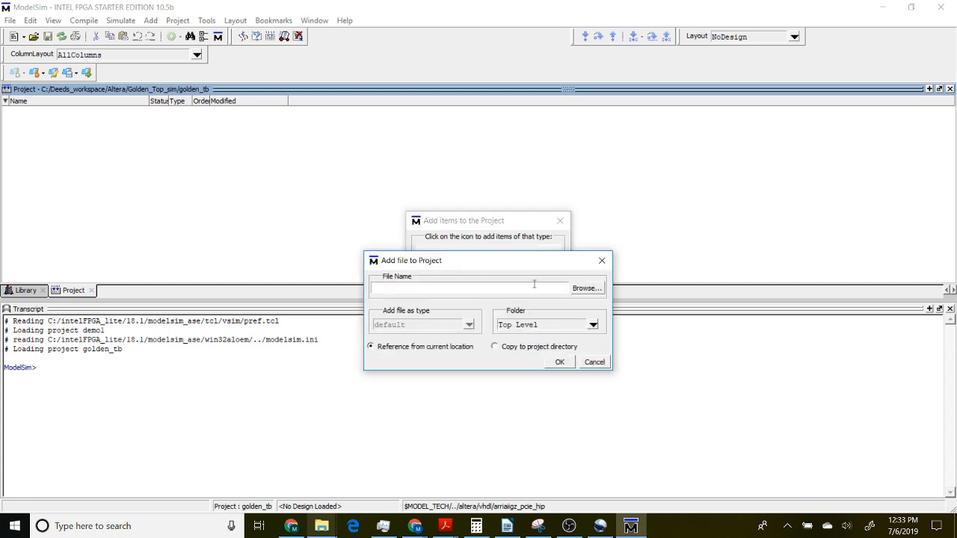
click(586, 288)
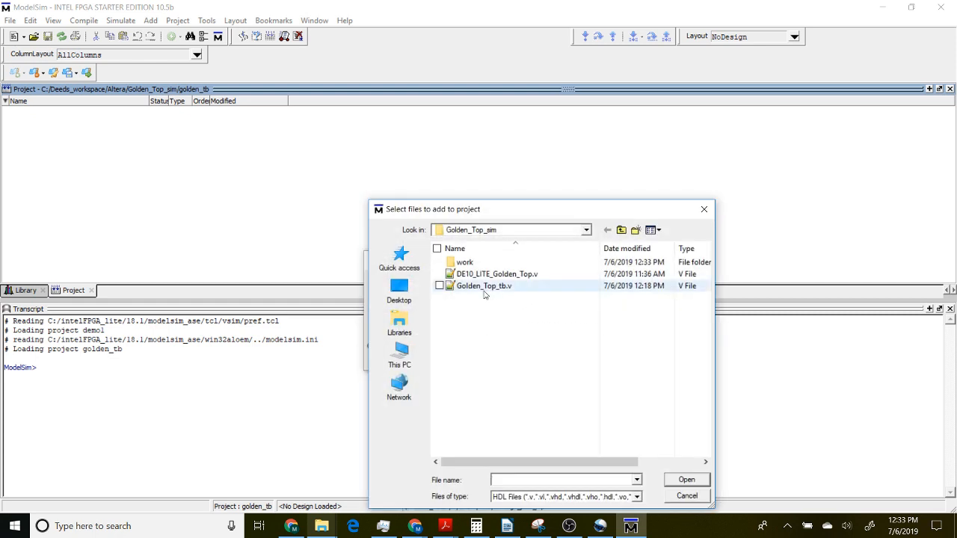
mouse_move(493, 274)
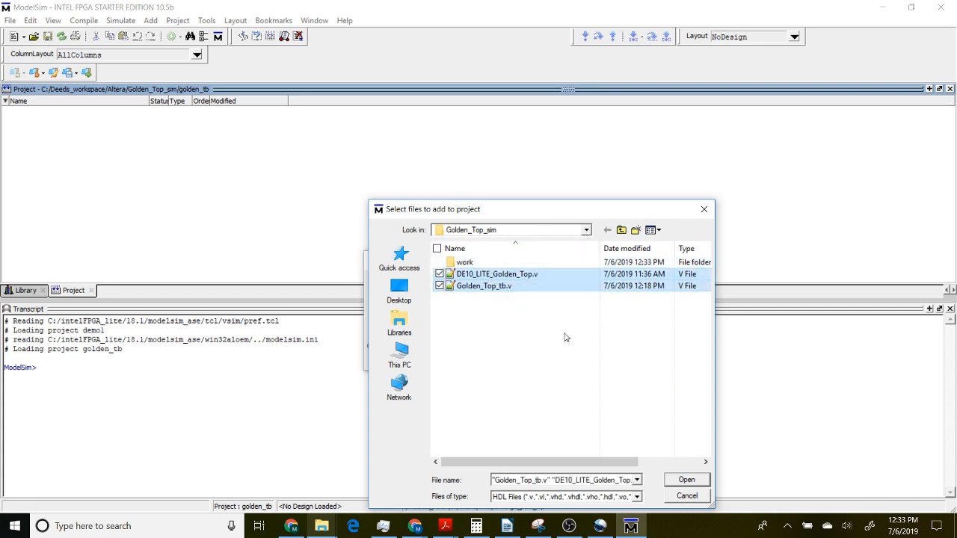
click(685, 479)
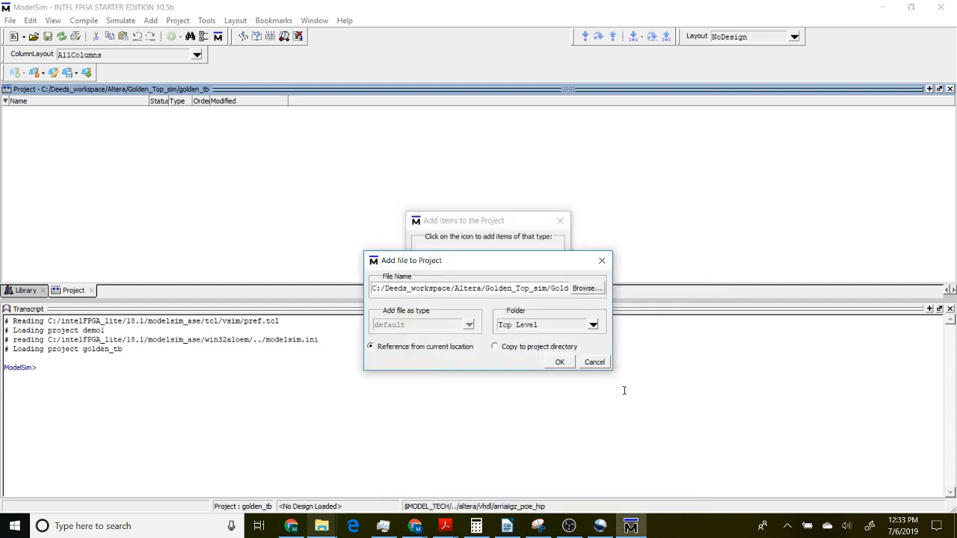
click(560, 361)
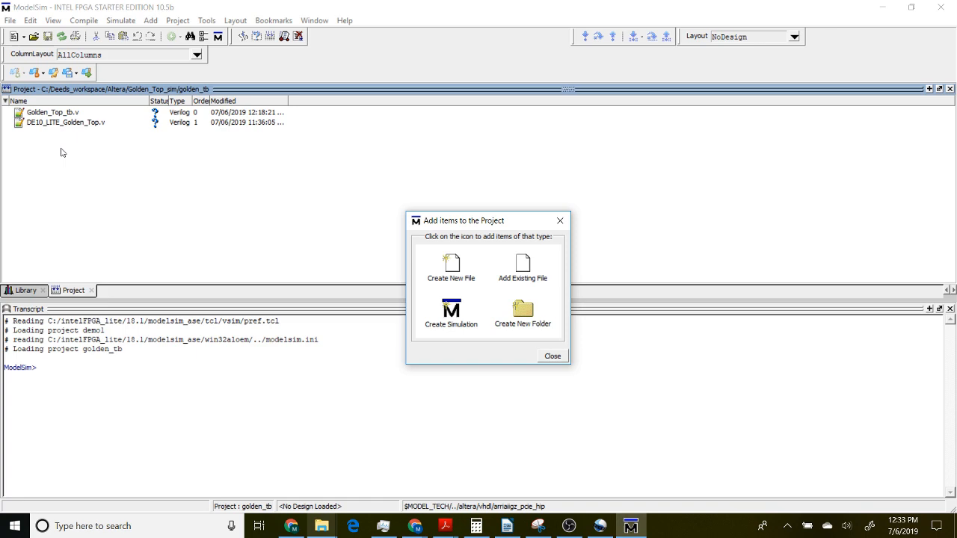
click(552, 356)
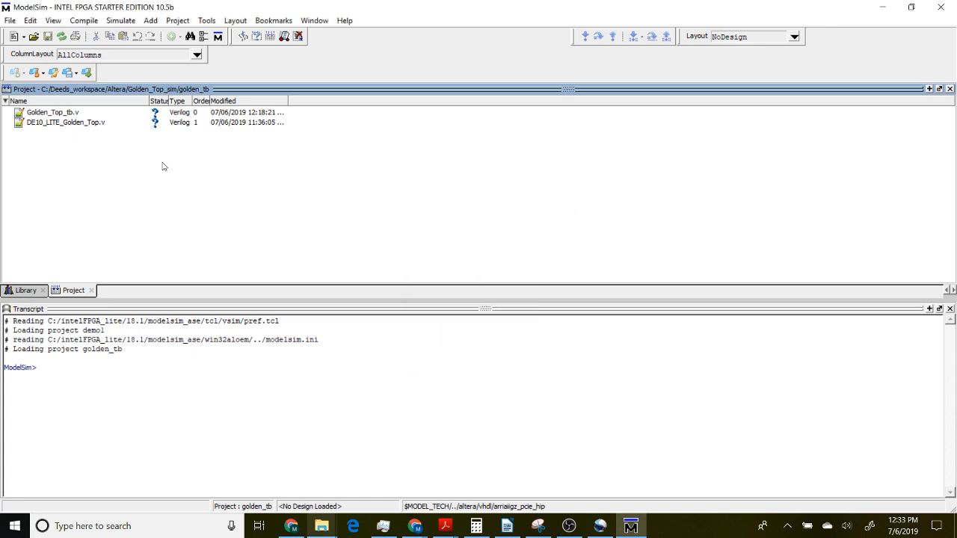
Switch to Notepad++ to review Golden_Top_tb.v beside DE10_LITE_Golden_Top.v.
click(63, 120)
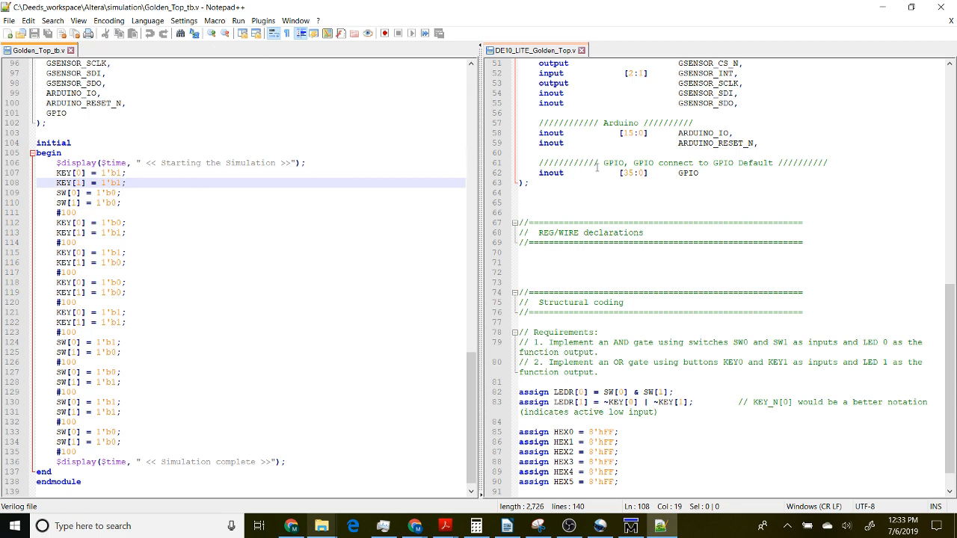
mouse_move(523, 63)
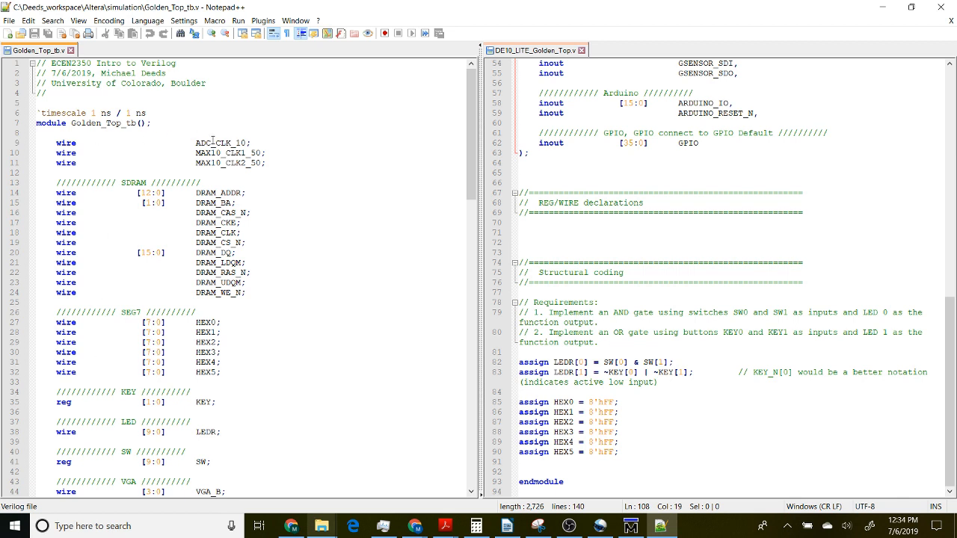
mouse_move(259, 232)
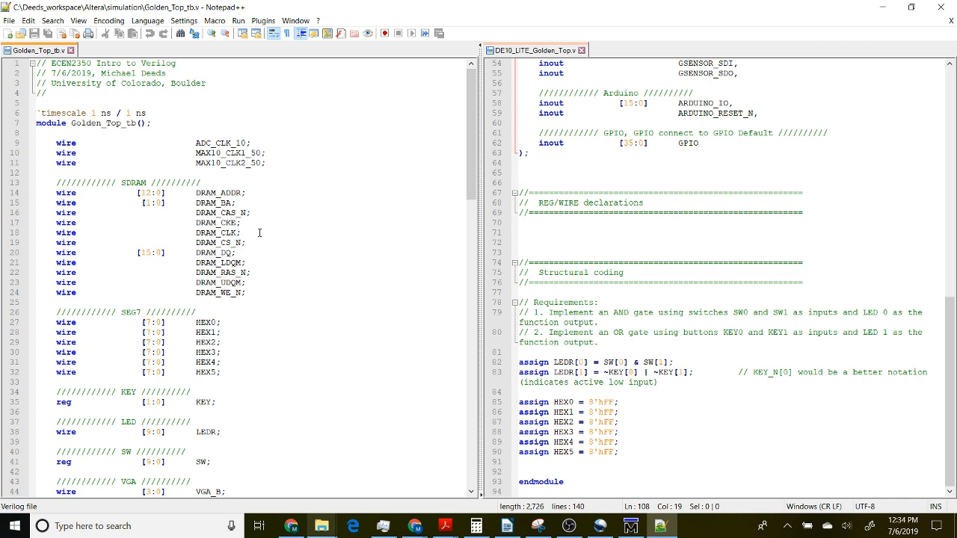
scroll(down, 3)
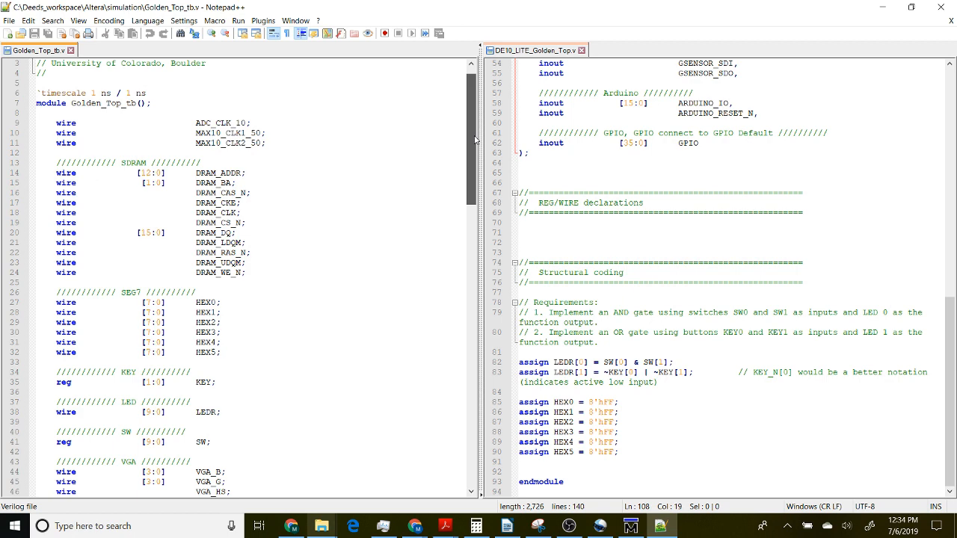
scroll(down, 3)
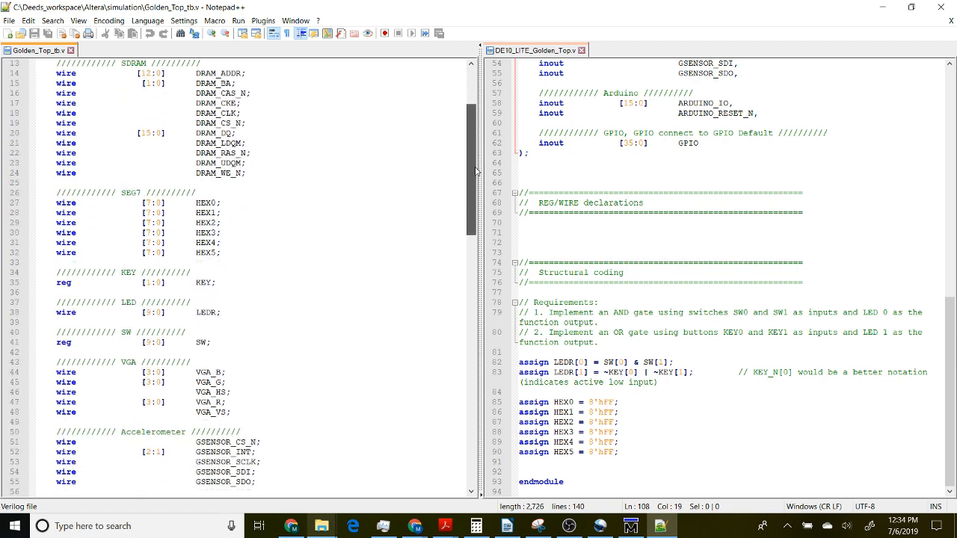
scroll(down, 3)
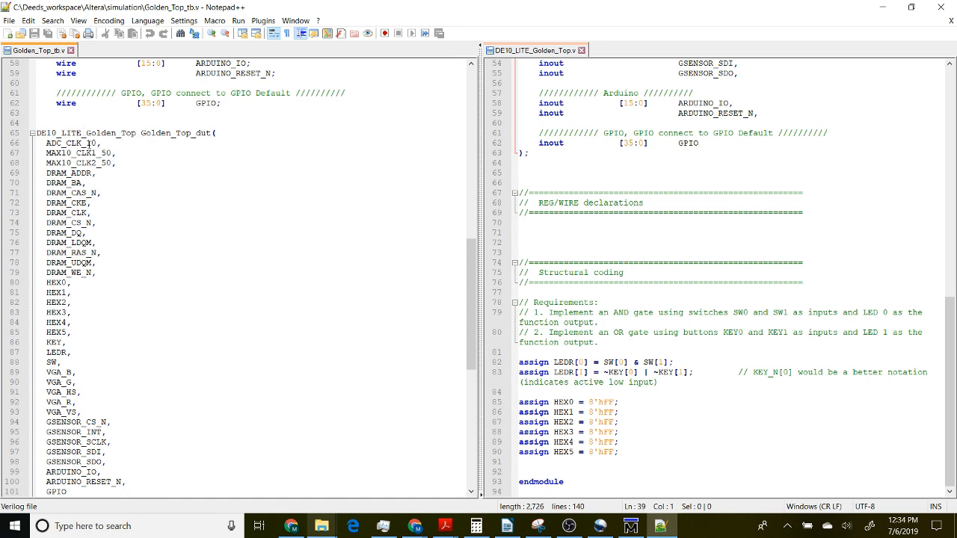
mouse_move(88, 303)
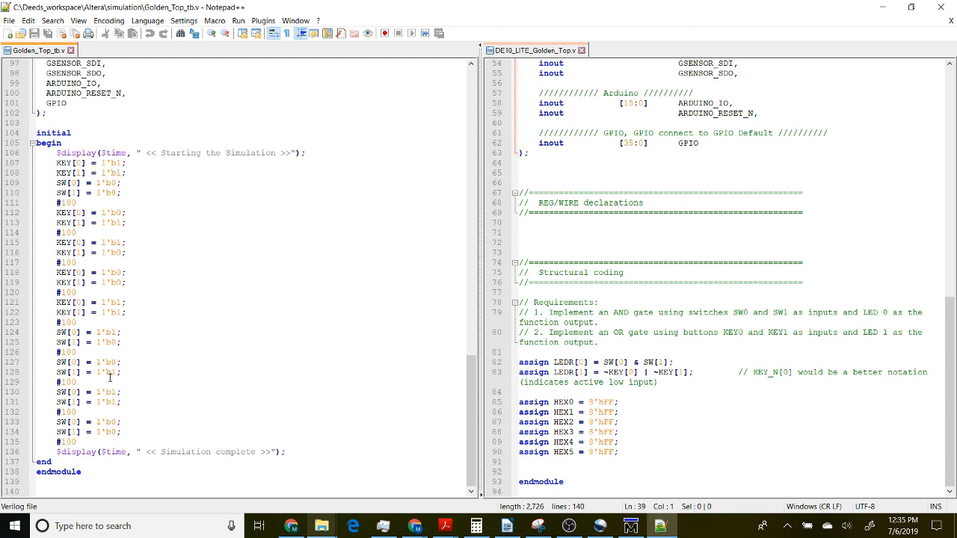
mouse_move(141, 312)
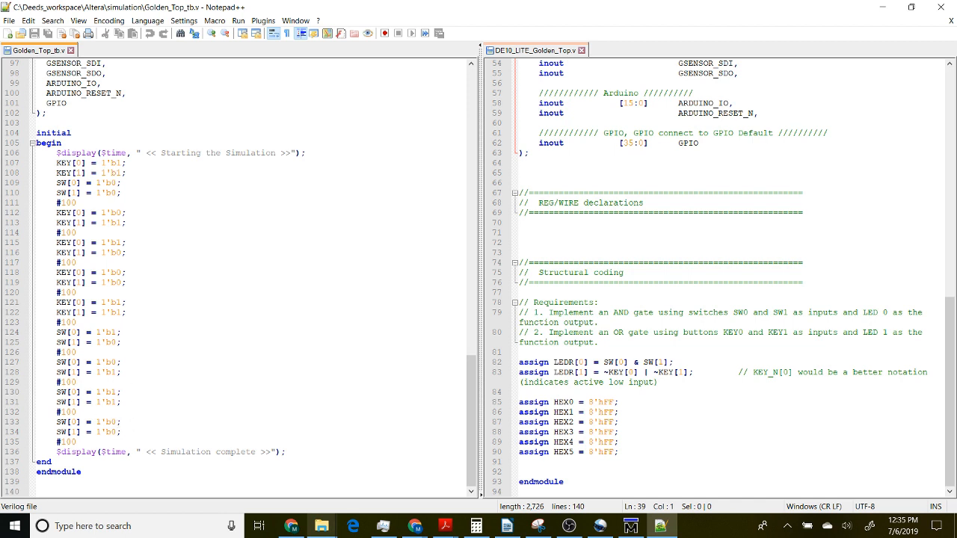
click(135, 222)
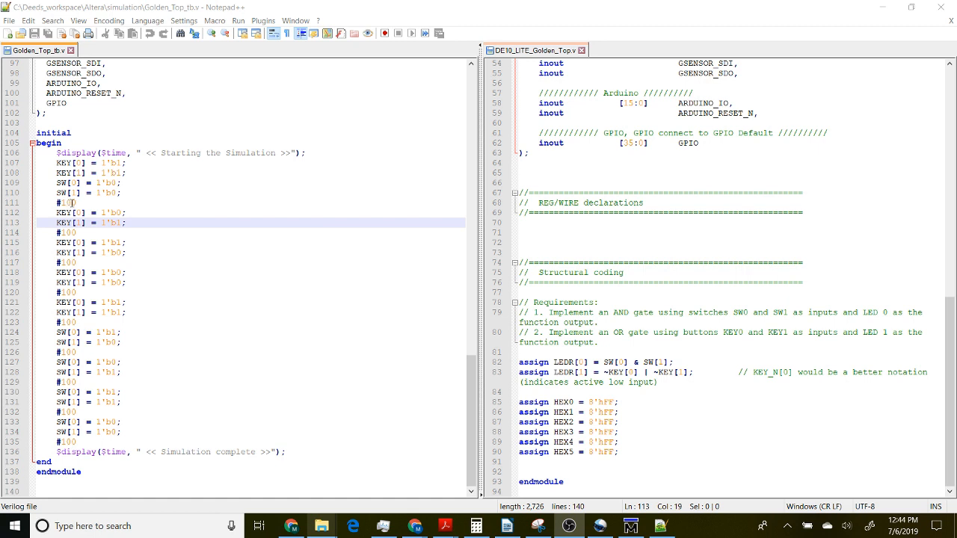
mouse_move(473, 399)
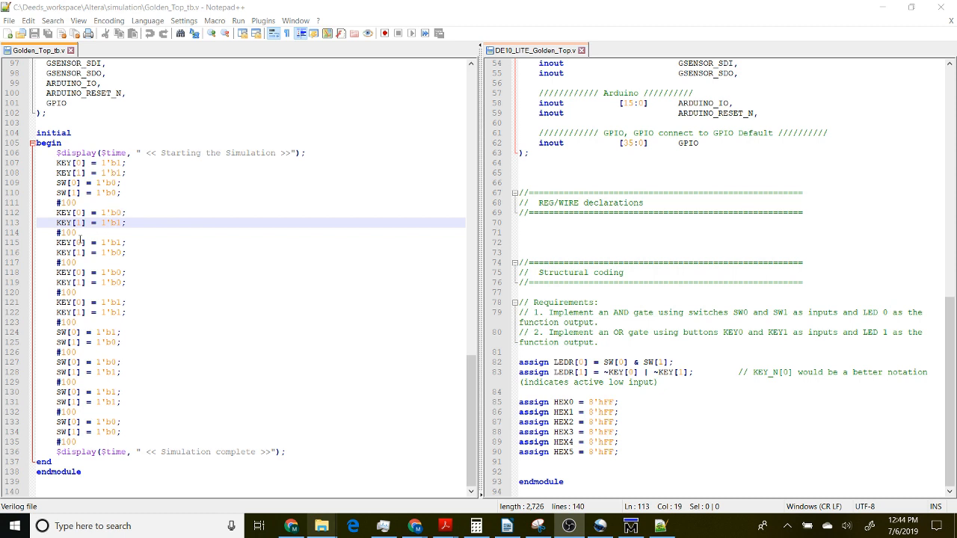
mouse_move(77, 232)
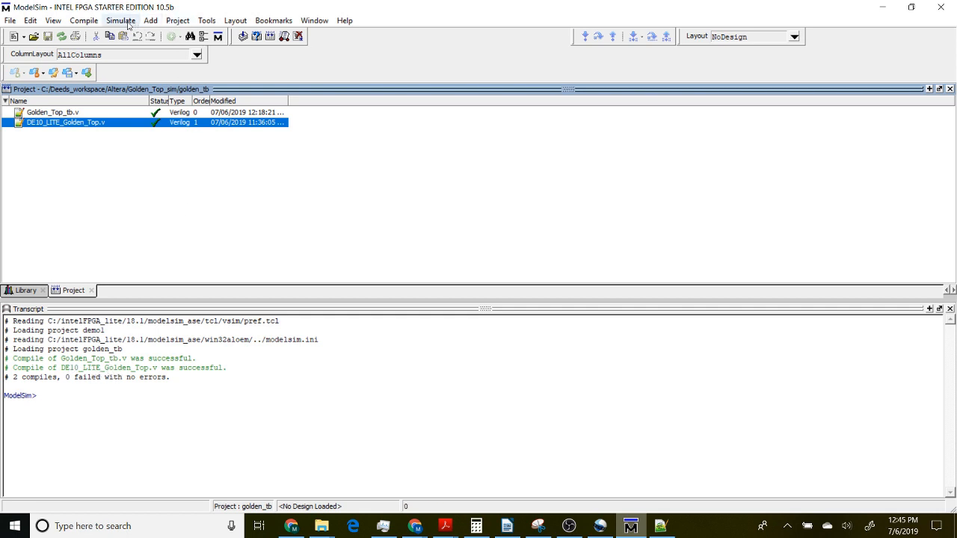
Start simulating work.Golden_Top_tb from the expanded work library.
click(121, 20)
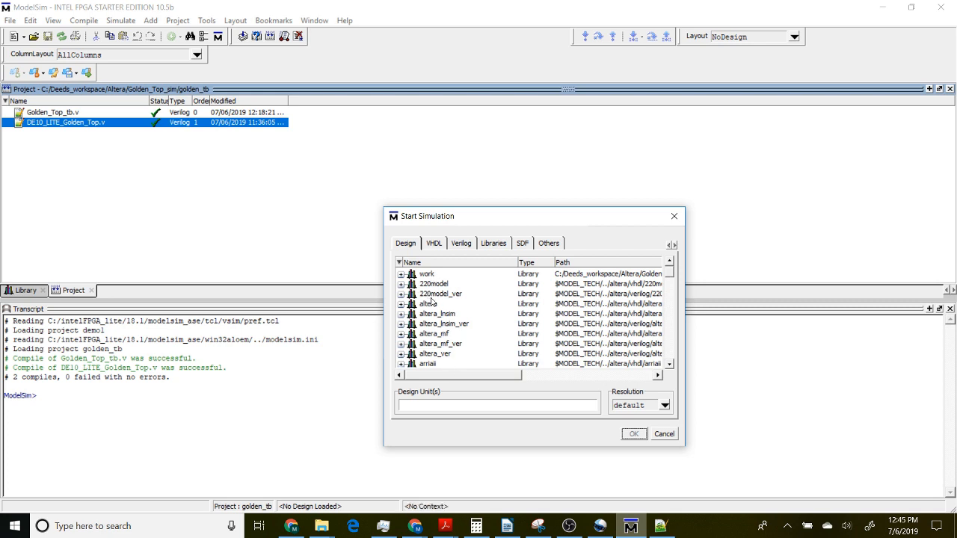
click(438, 293)
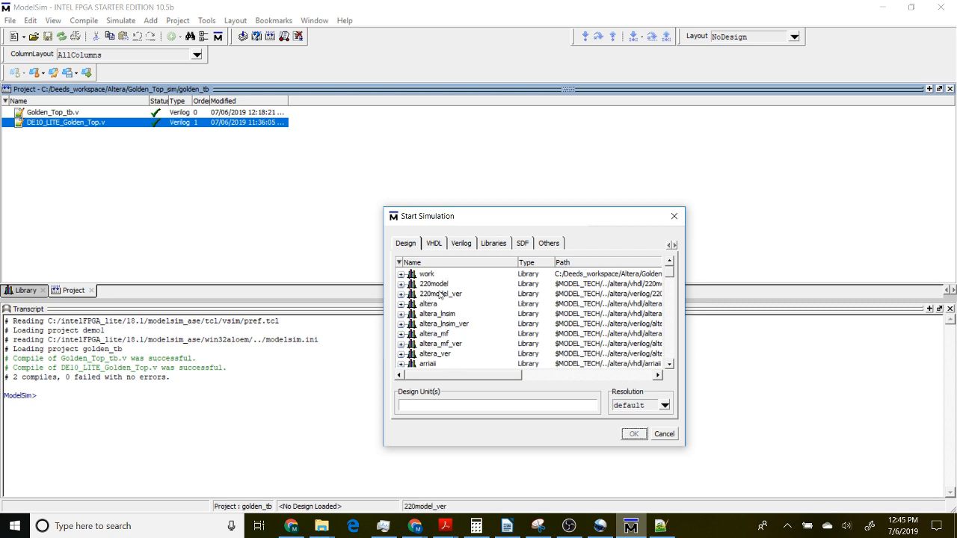
mouse_move(448, 304)
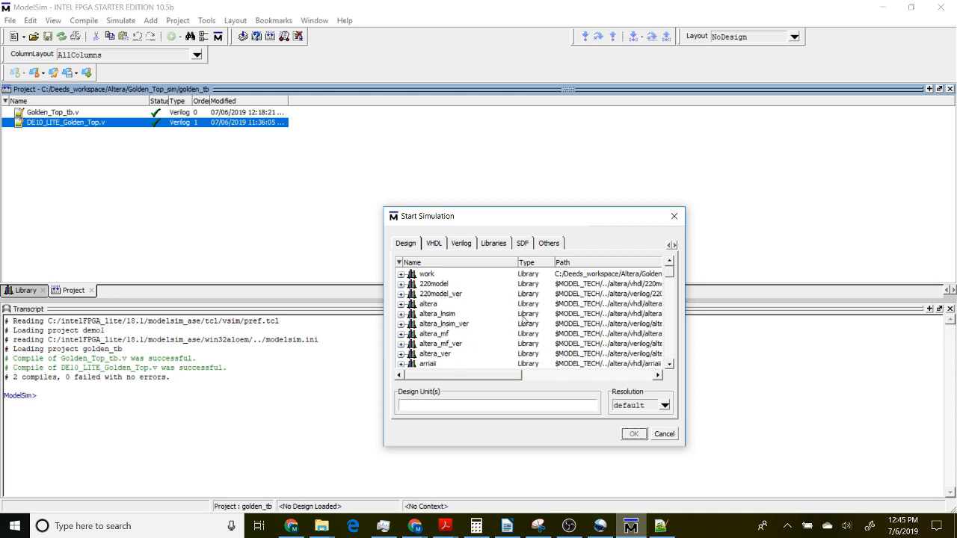
click(424, 273)
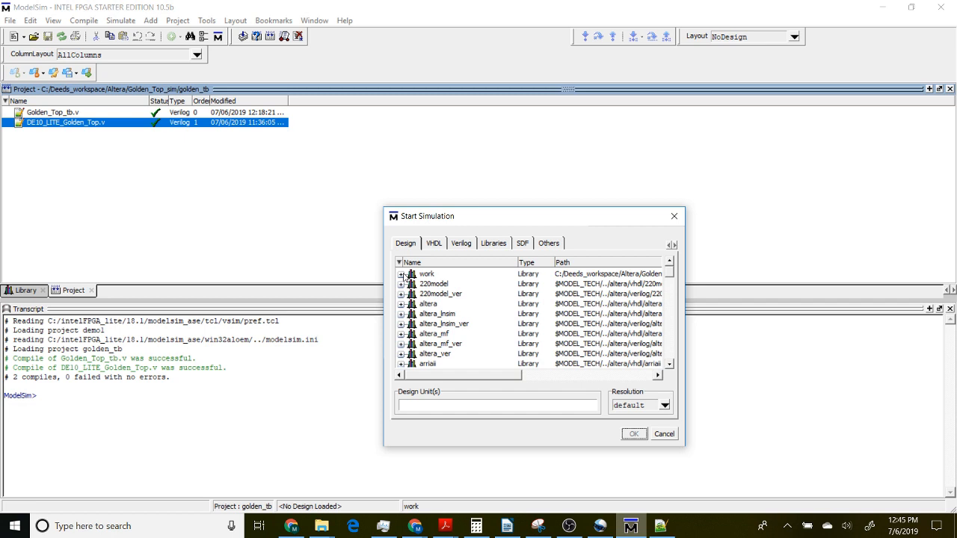
click(401, 274)
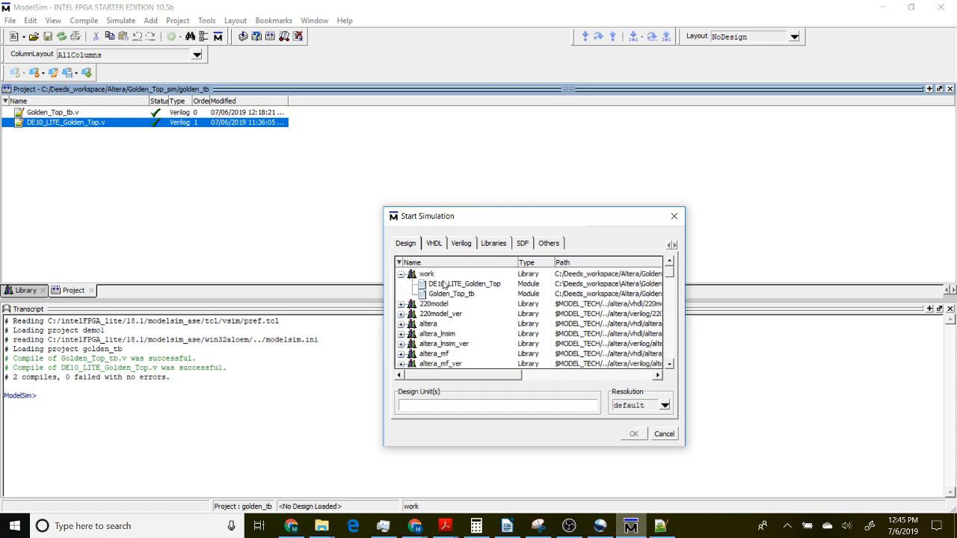
click(450, 294)
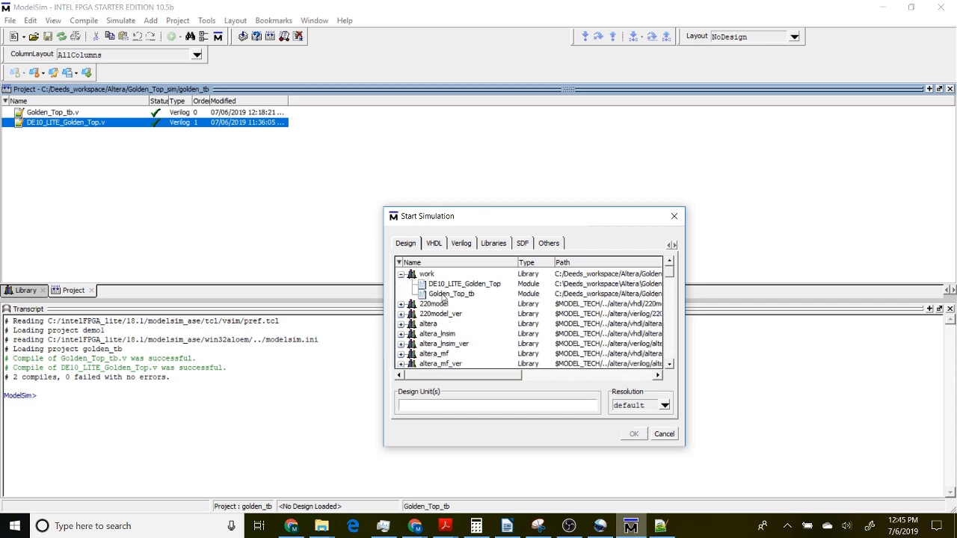
click(452, 294)
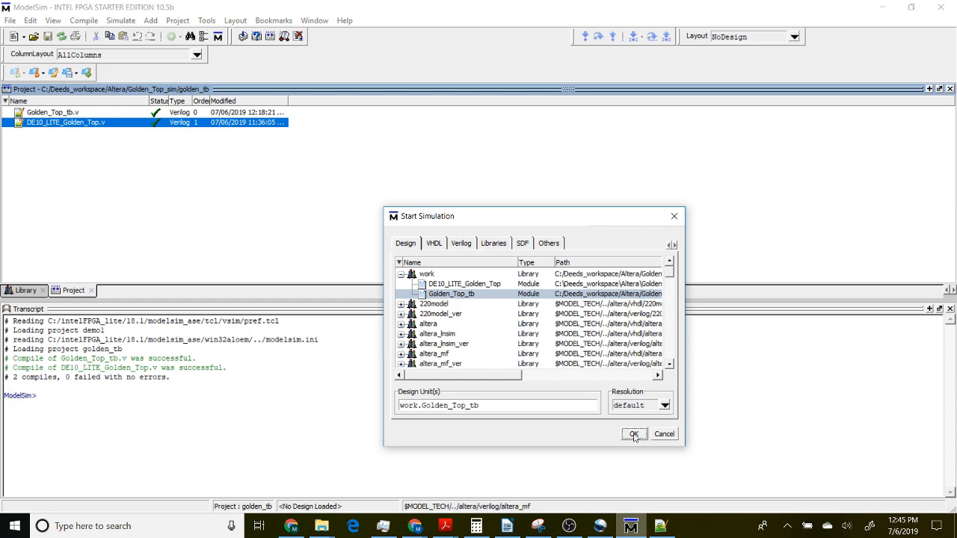
click(633, 433)
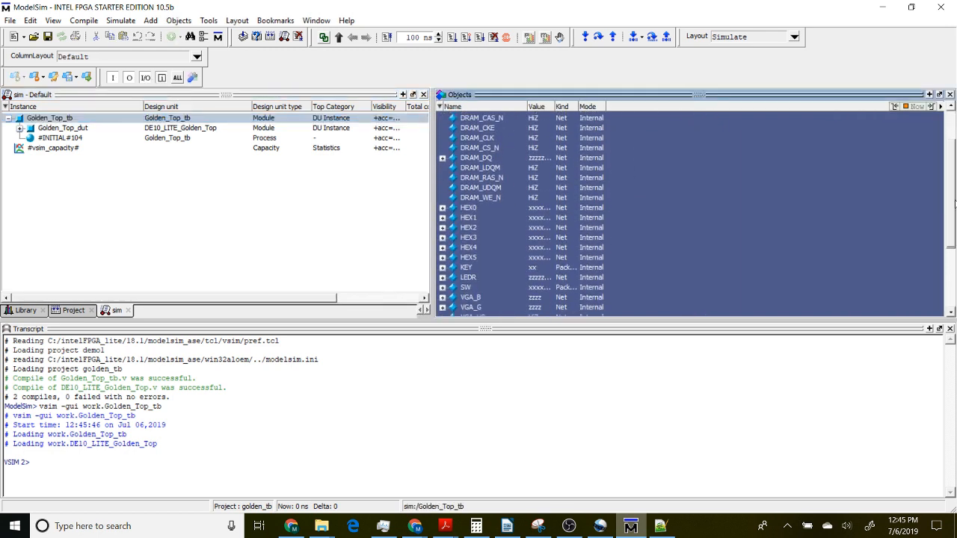
Select signals HEX0 through SW in Objects and add them to the Wave window.
scroll(down, 3)
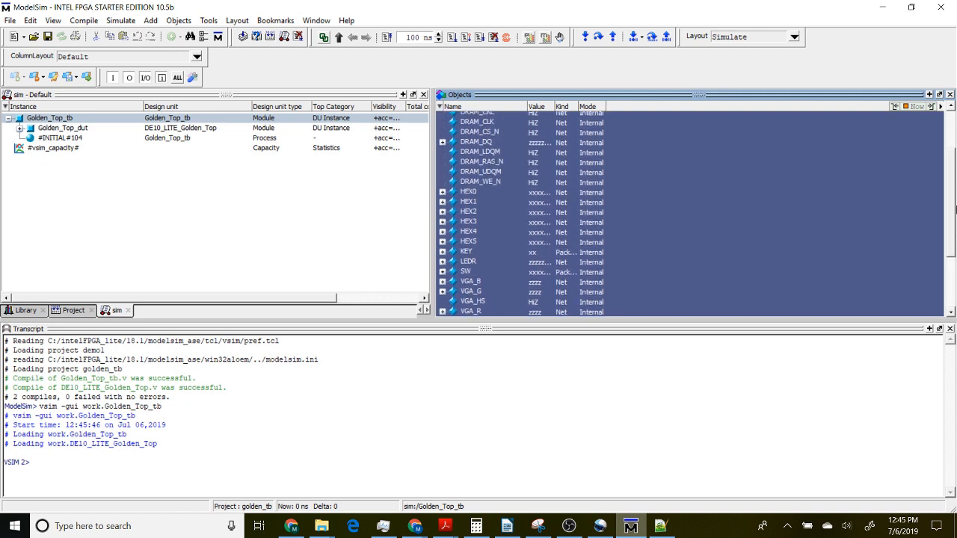
scroll(down, 3)
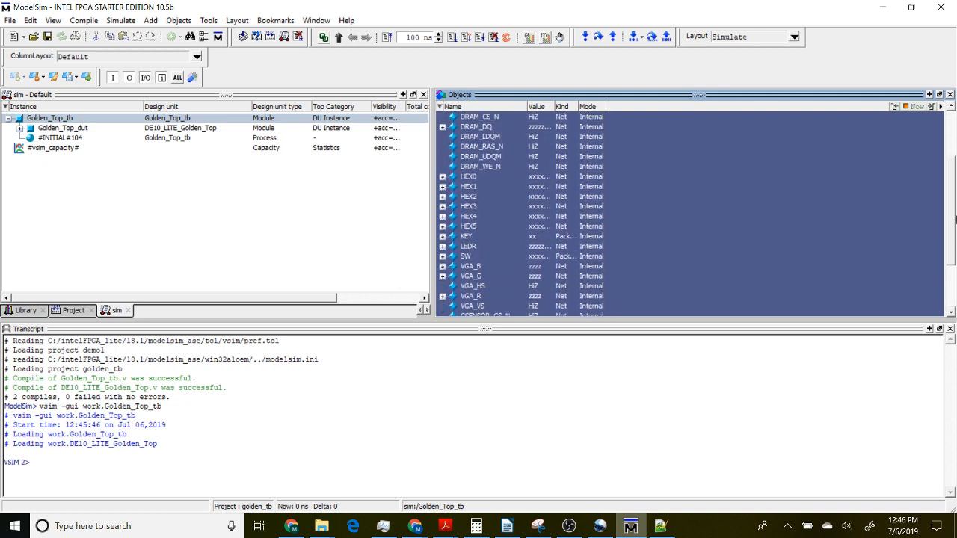
scroll(down, 3)
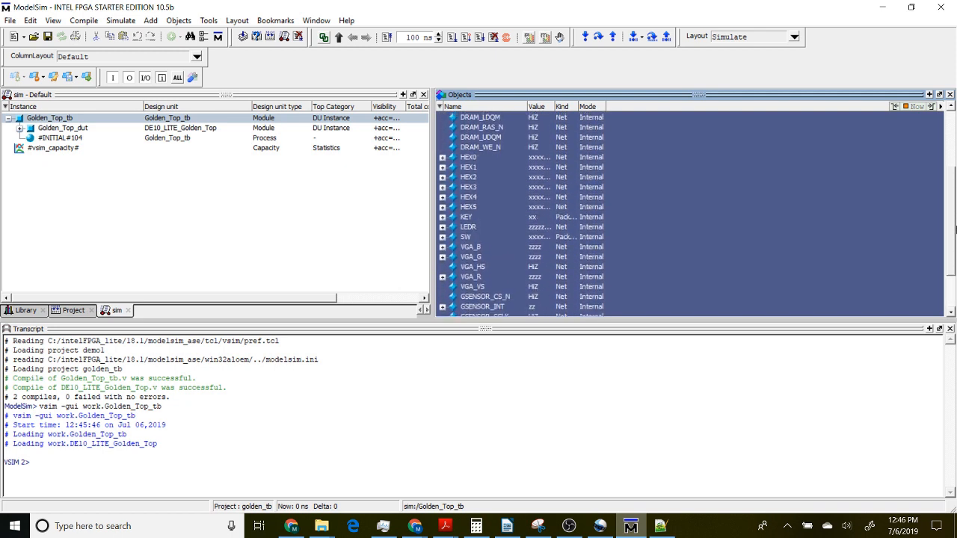
click(468, 157)
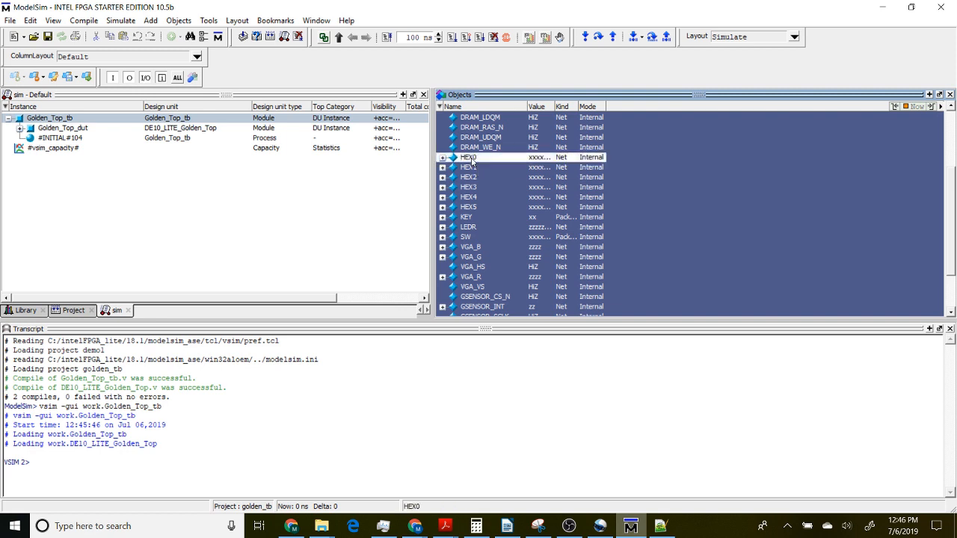
mouse_move(466, 237)
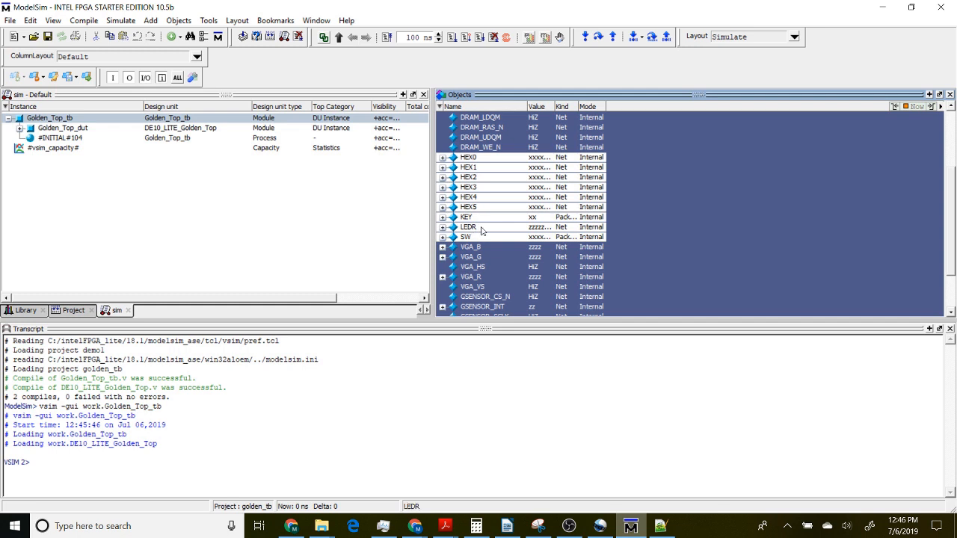
right_click(465, 237)
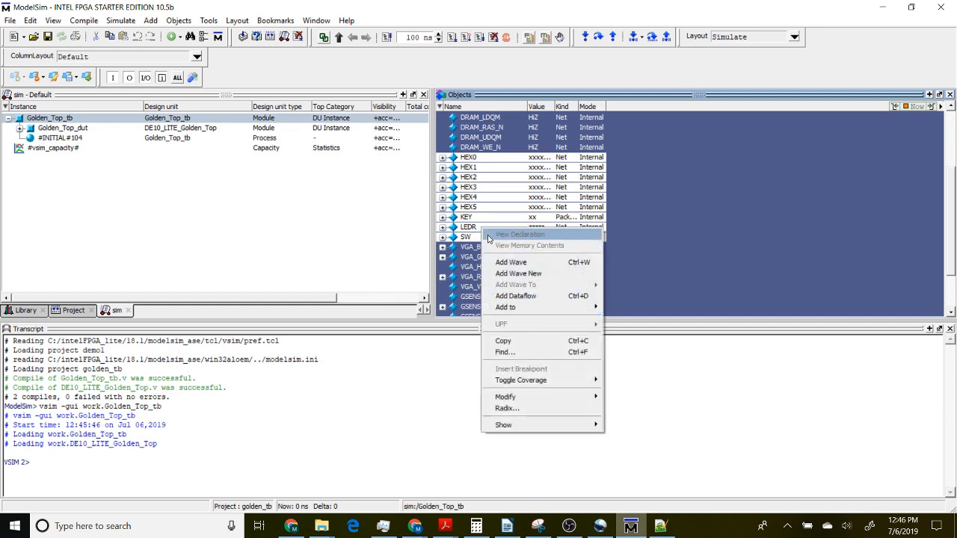
mouse_move(510, 261)
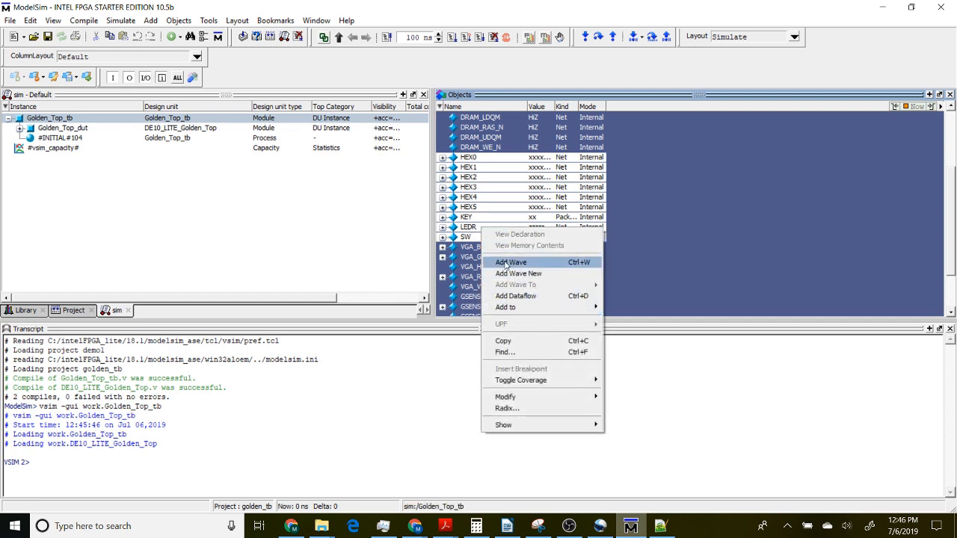
click(511, 261)
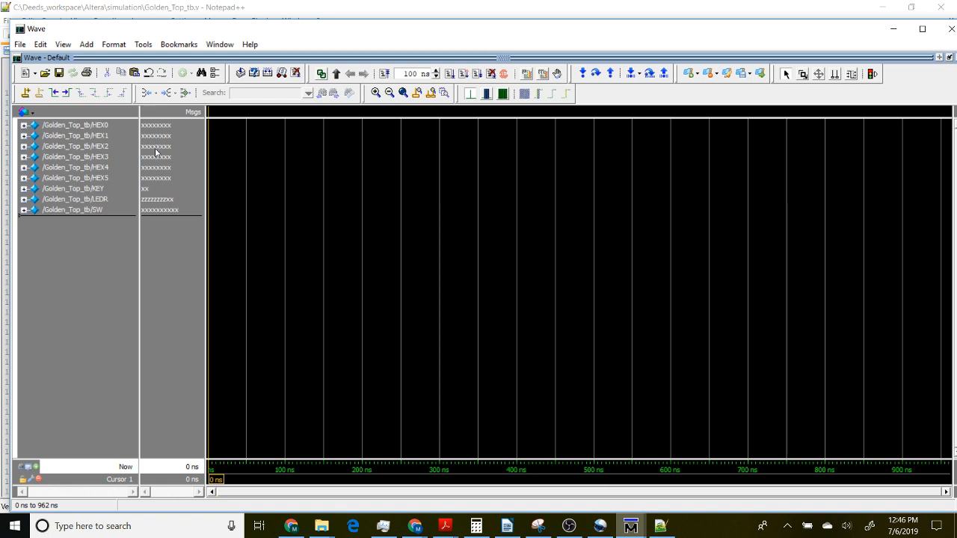
Set the radix of HEX2 and all other wave signals to hexadecimal.
click(75, 145)
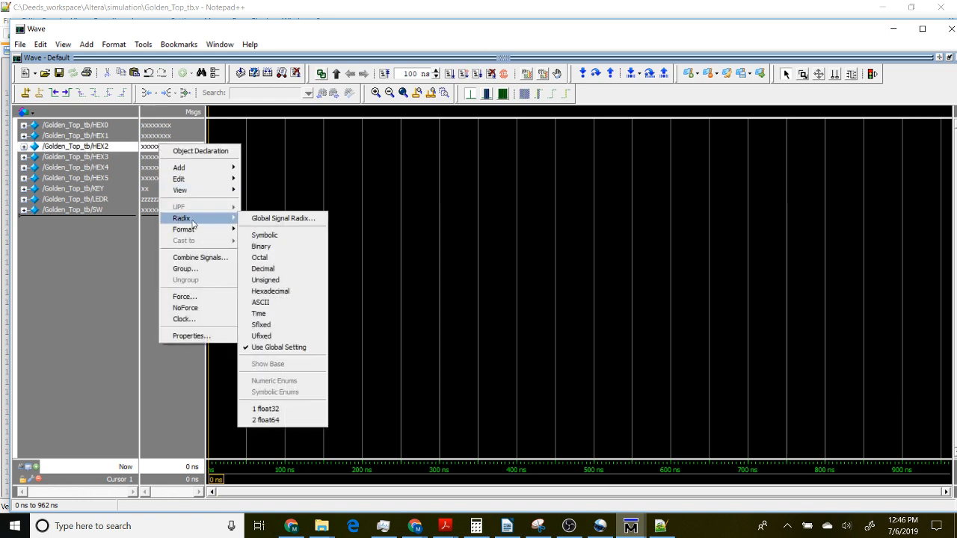
click(269, 291)
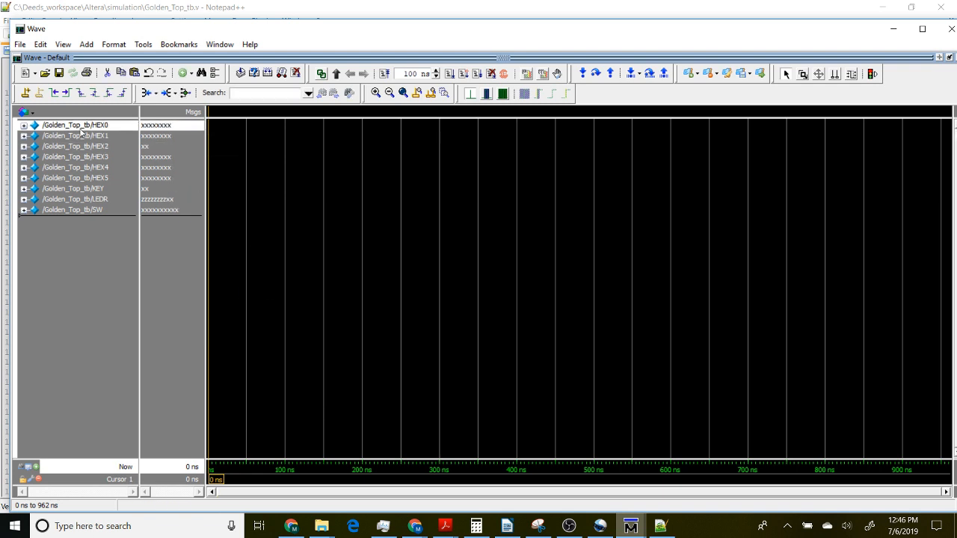
right_click(82, 209)
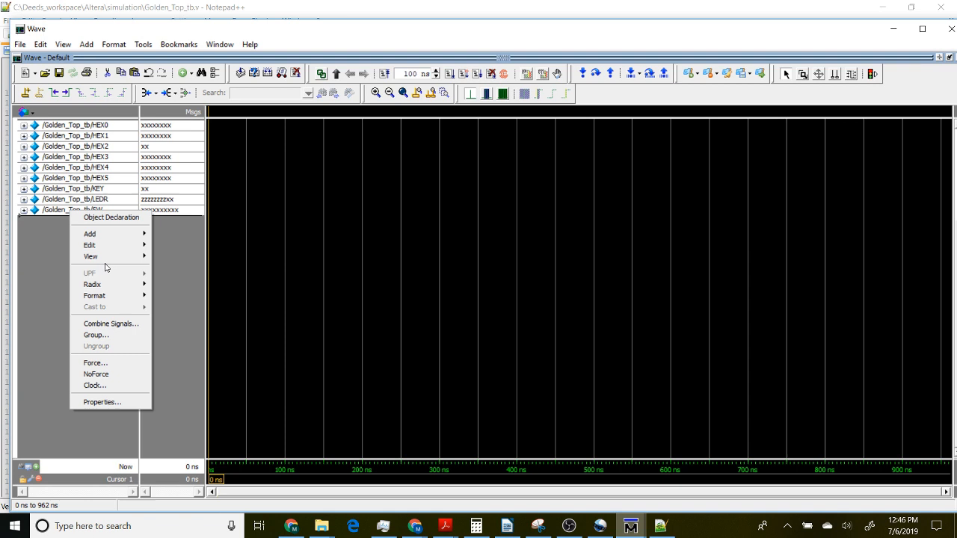
mouse_move(92, 284)
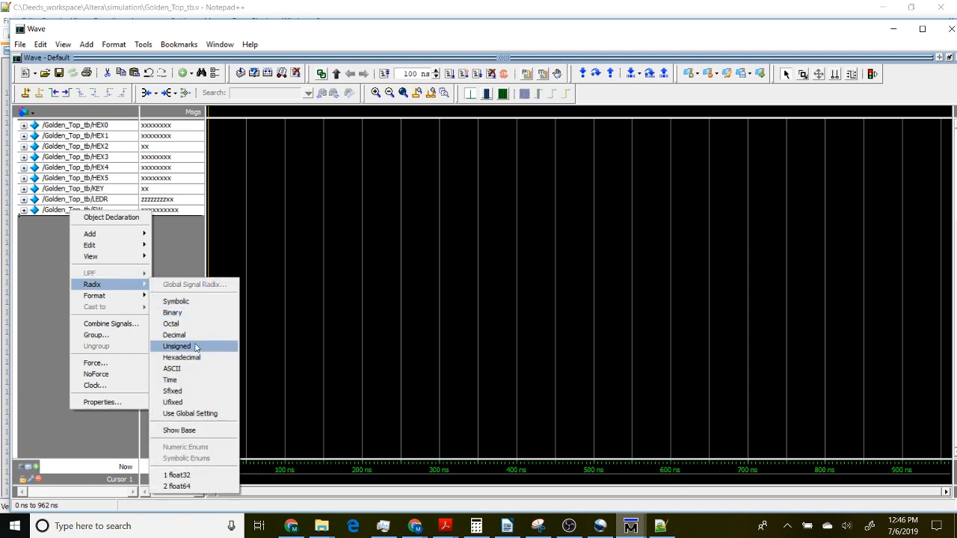
click(176, 346)
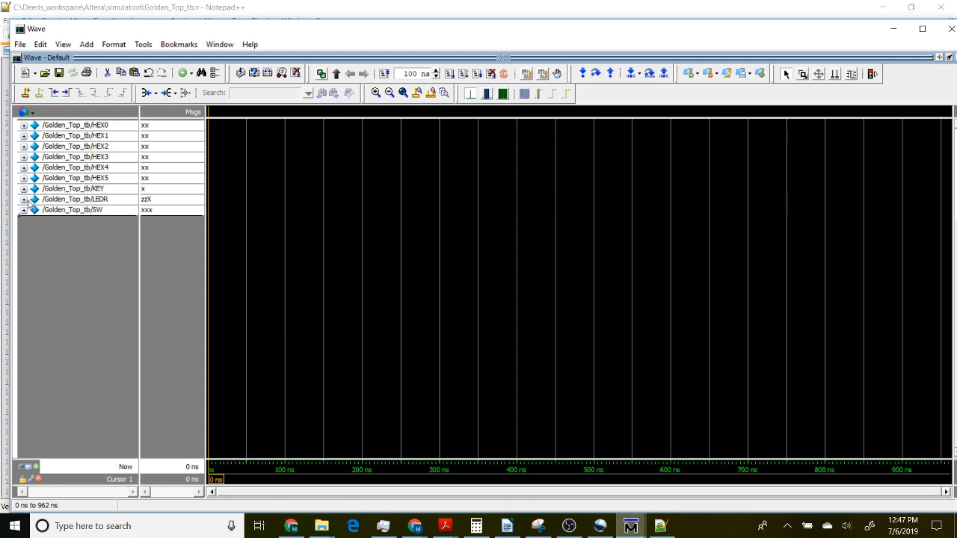
click(24, 202)
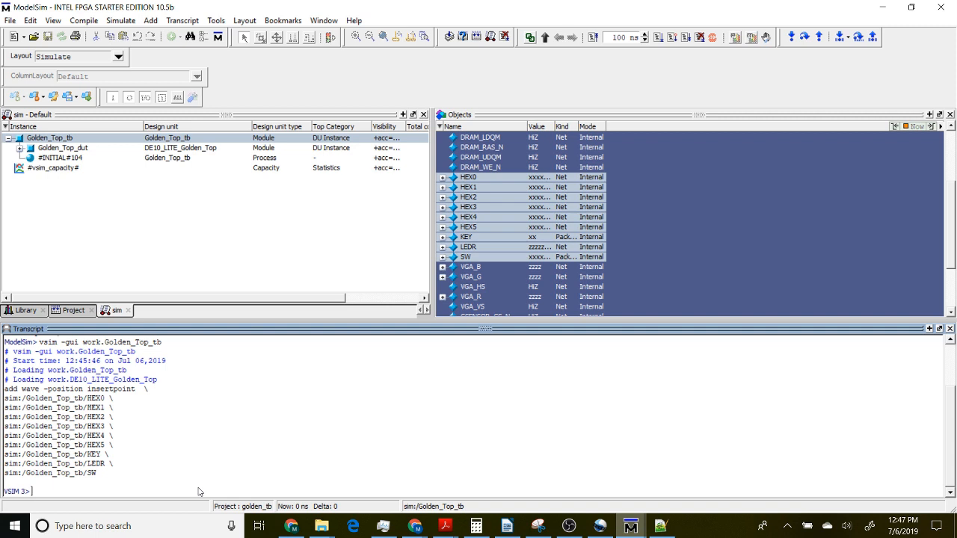
Run the simulation for 2 us with 'run 2us'.
text(r)
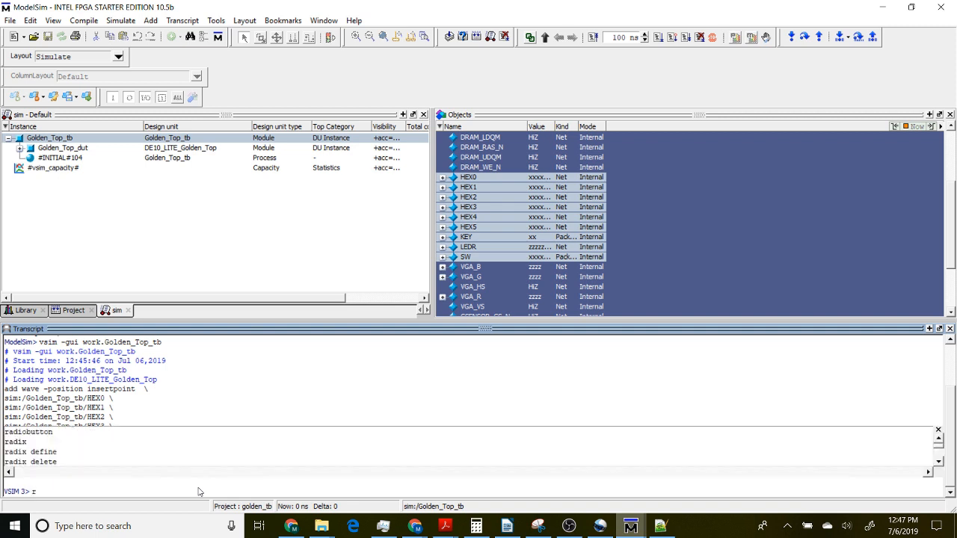
text(run 2us)
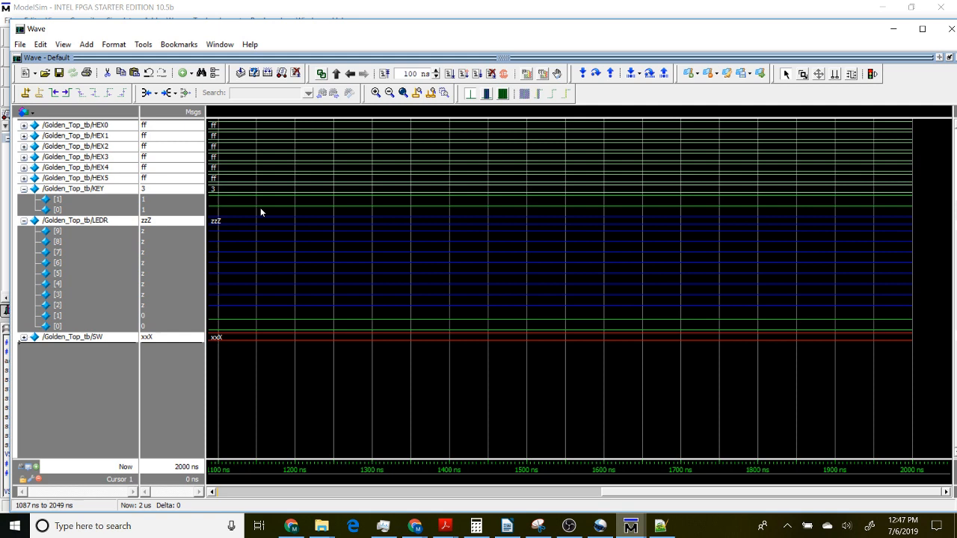
Zoom the waveform to full, place a cursor at 169 ns, and select SW.
right_click(280, 262)
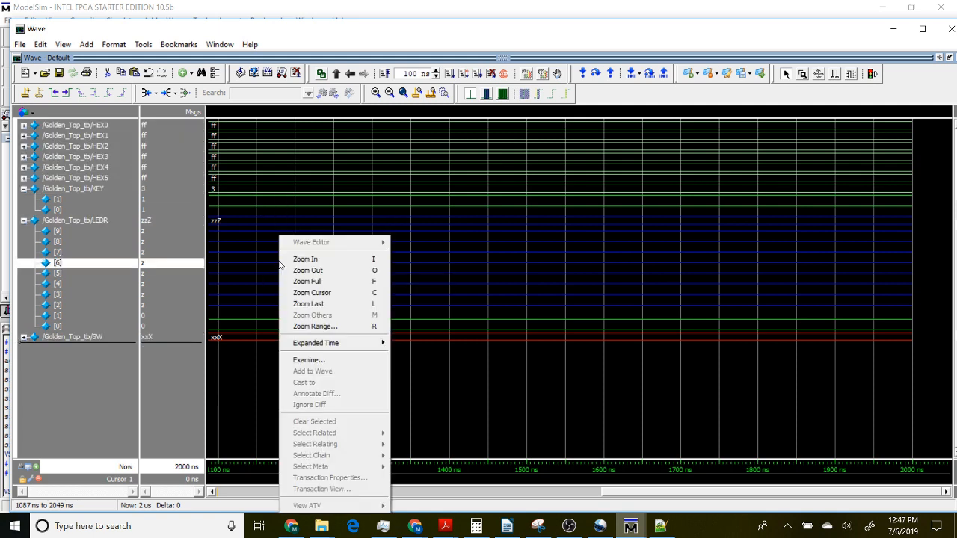
mouse_move(308, 271)
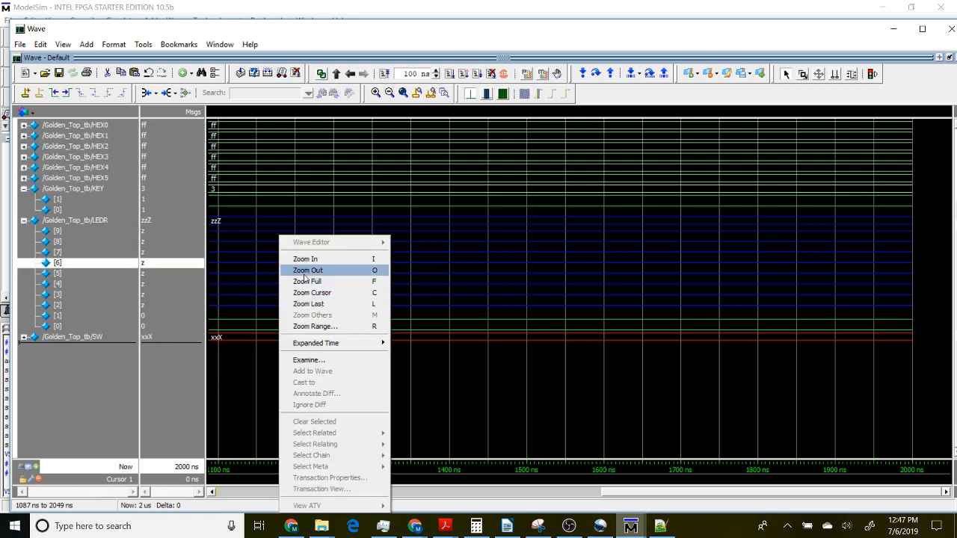
mouse_move(308, 282)
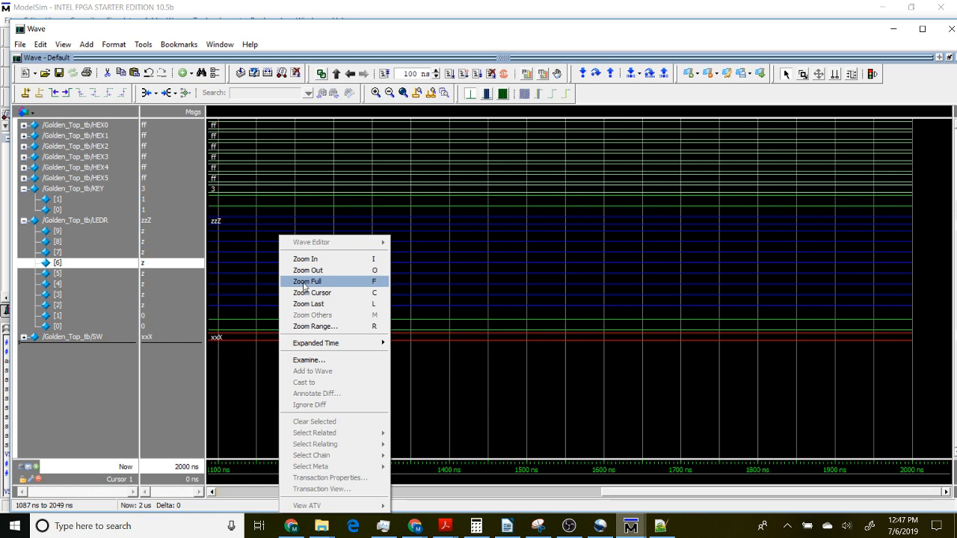
click(305, 281)
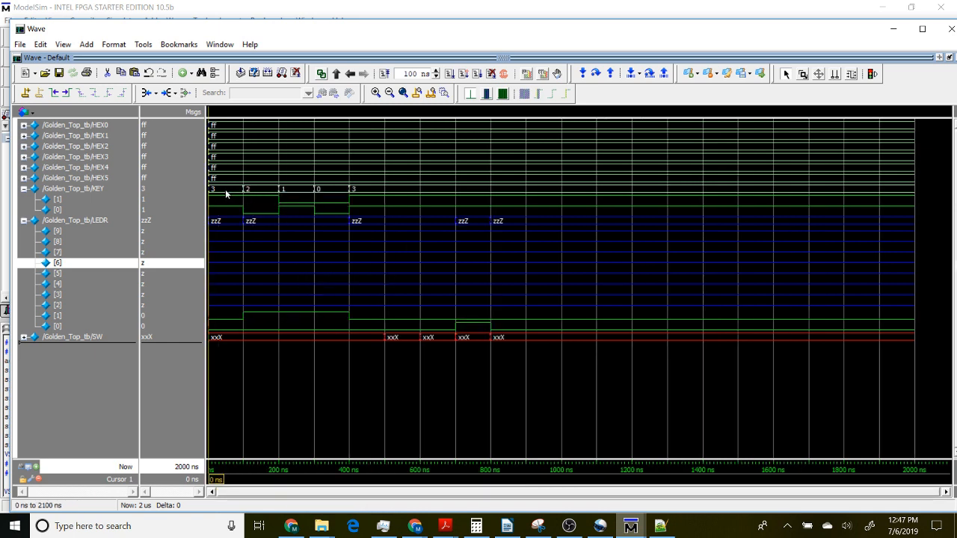
mouse_move(229, 207)
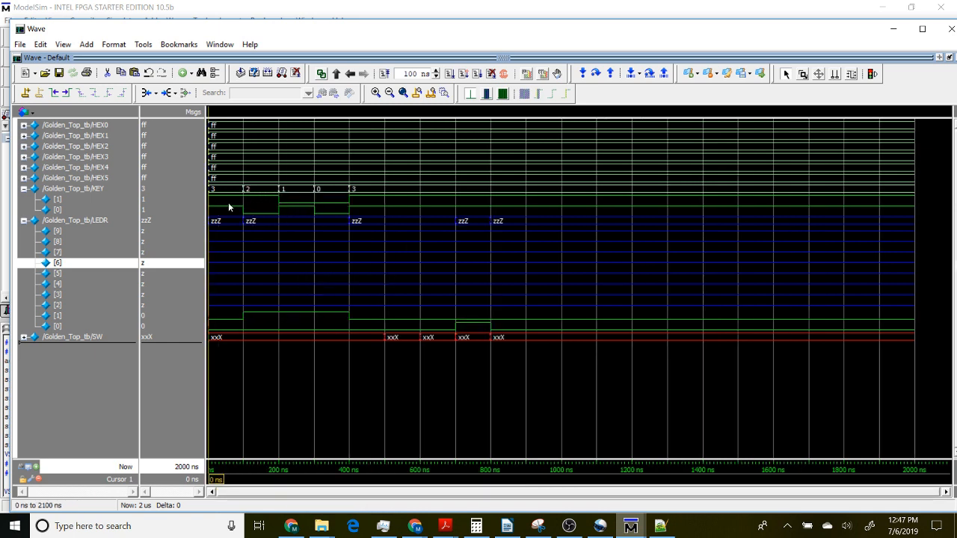
mouse_move(277, 274)
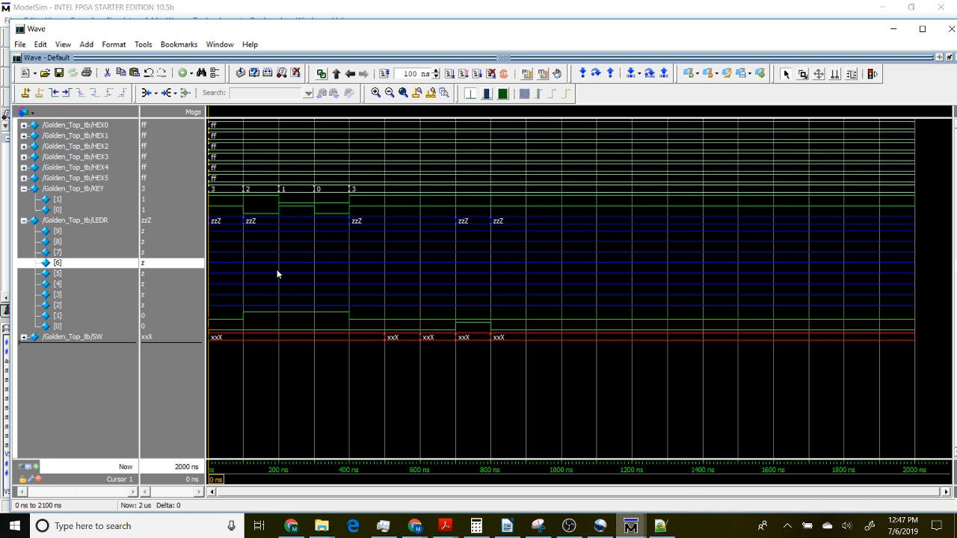
mouse_move(258, 204)
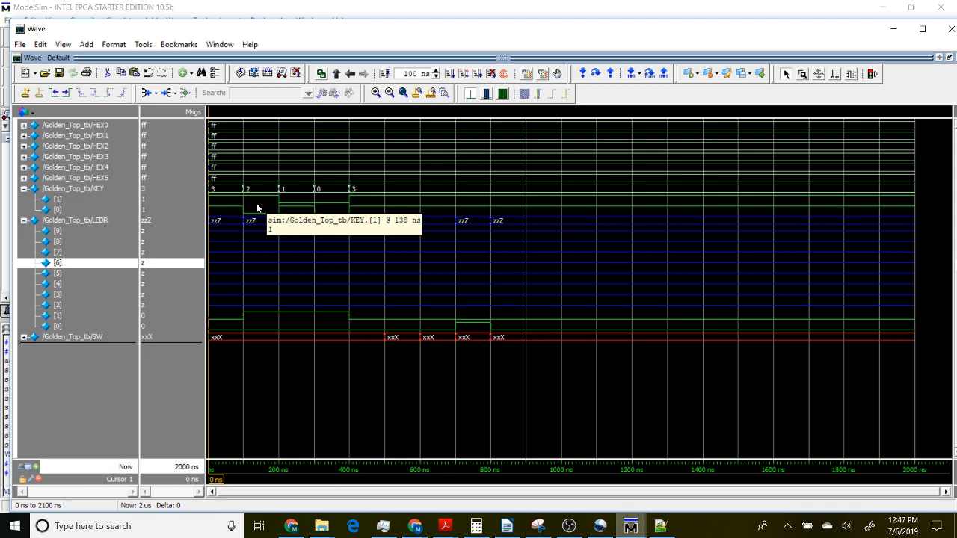
mouse_move(98, 191)
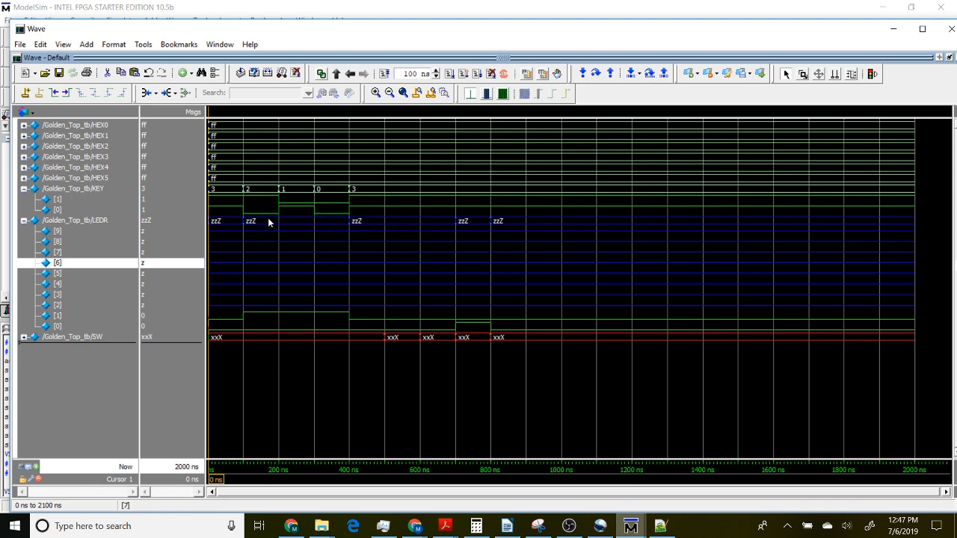
click(268, 221)
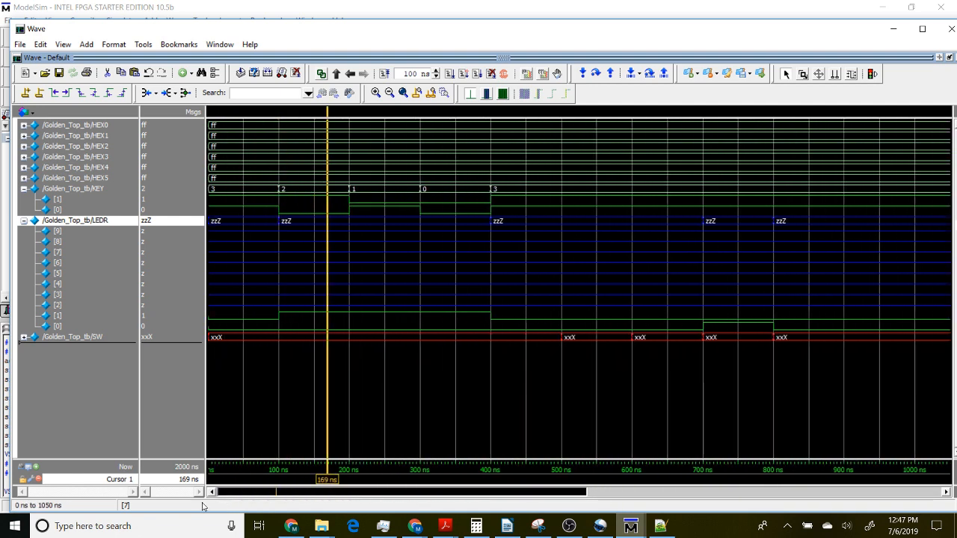
mouse_move(302, 248)
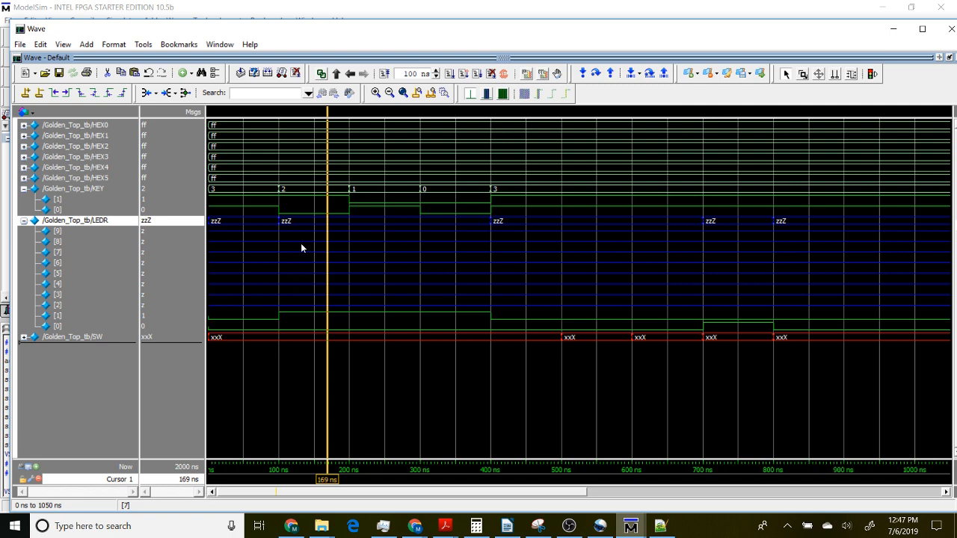
mouse_move(313, 204)
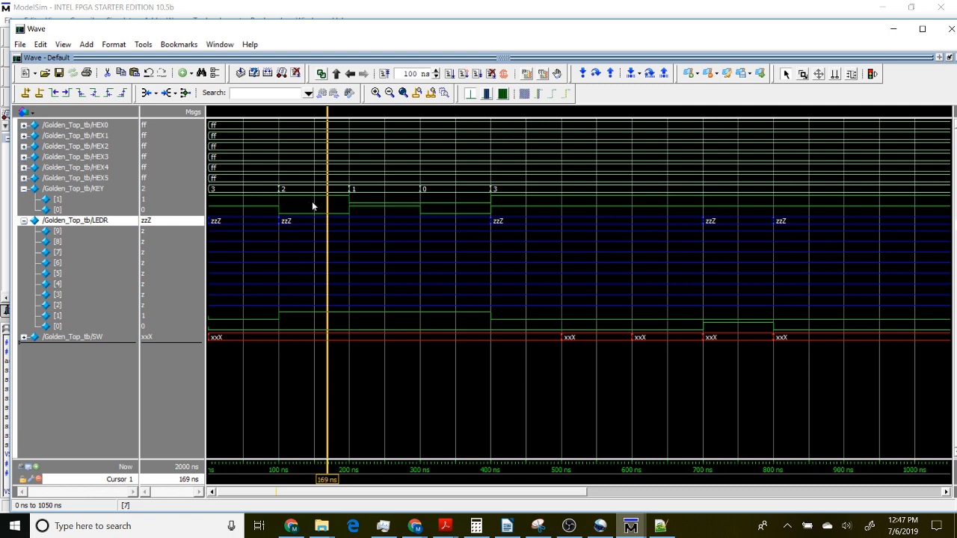
mouse_move(292, 201)
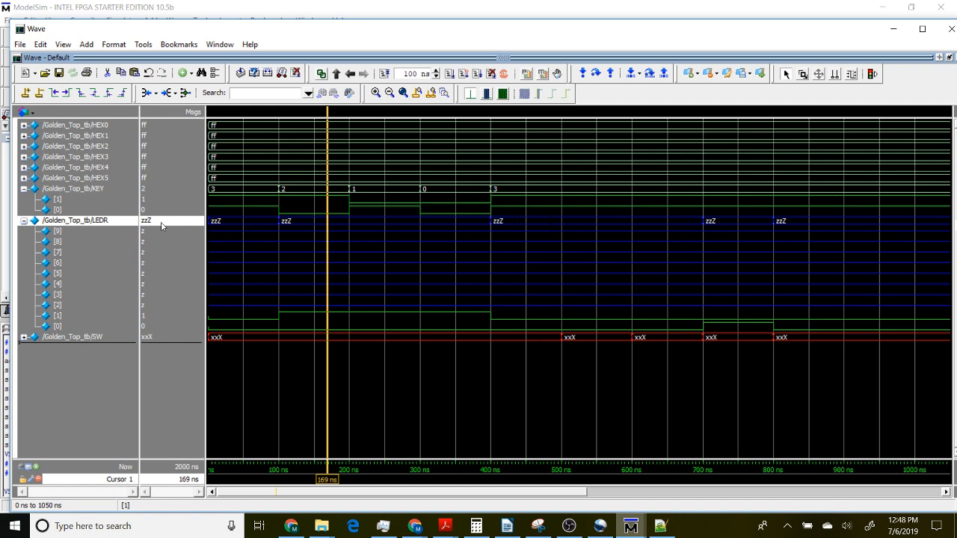
click(25, 336)
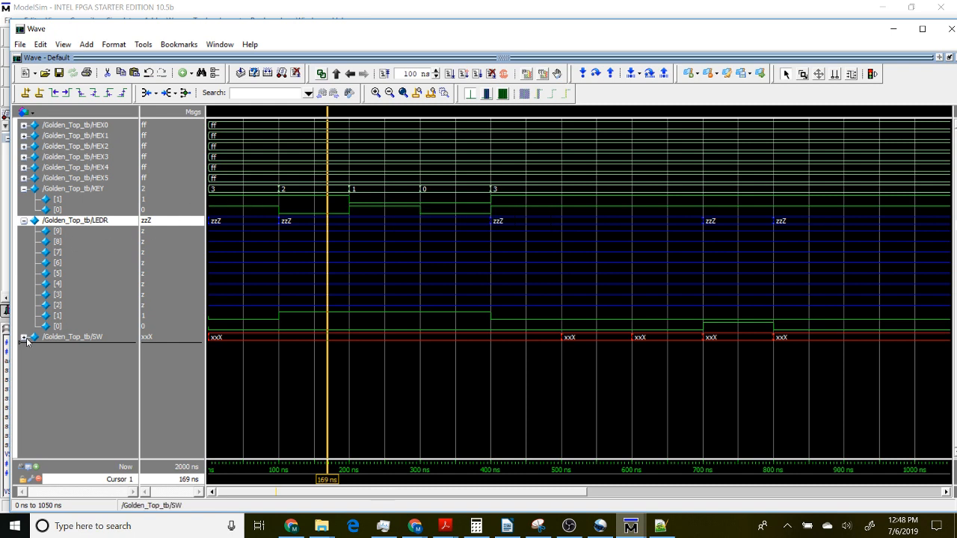
Expand the SW bus into SW[9]–SW[0] and select LEDR[0].
click(25, 335)
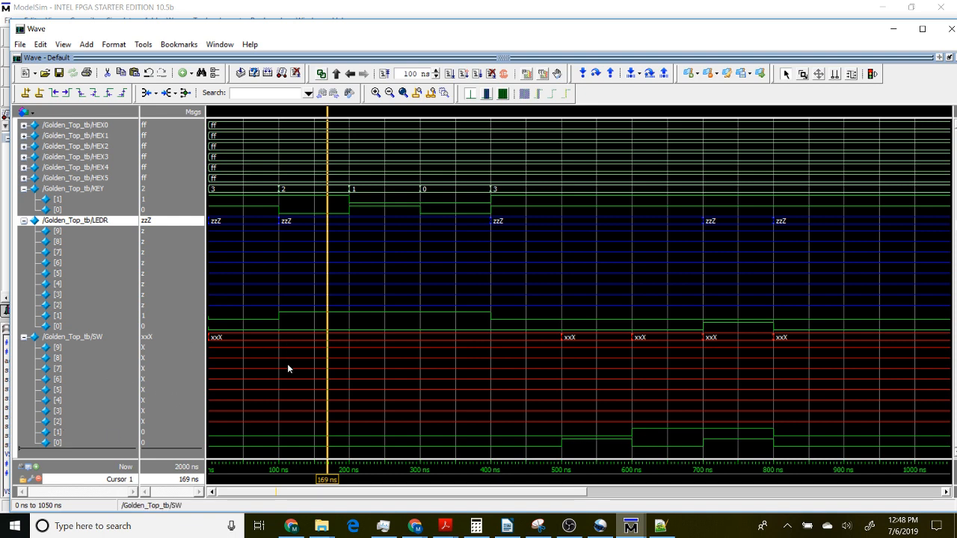
mouse_move(284, 417)
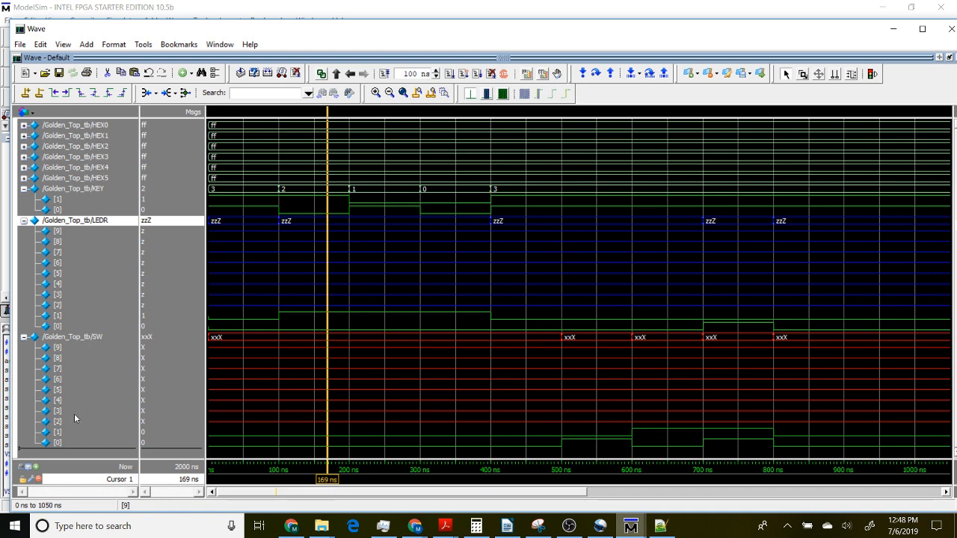
mouse_move(81, 430)
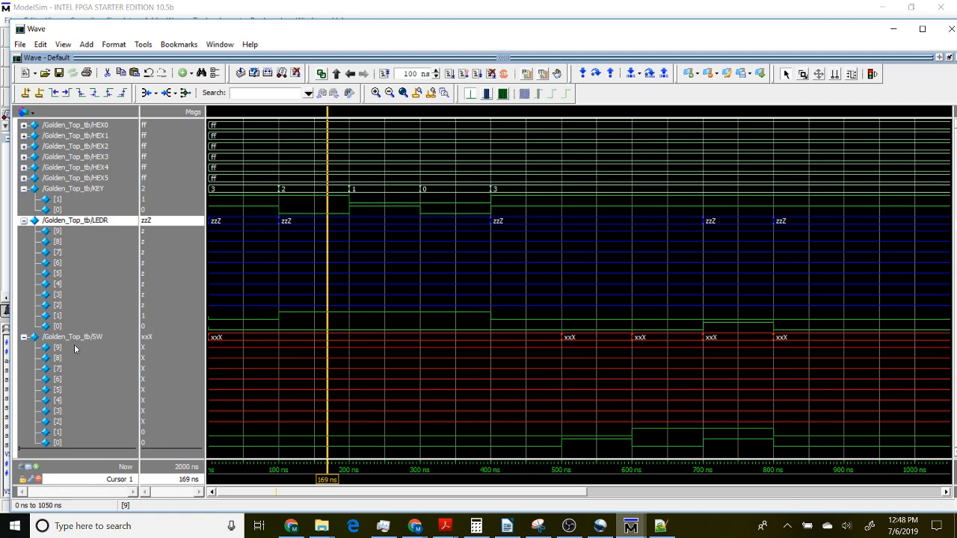
mouse_move(72, 400)
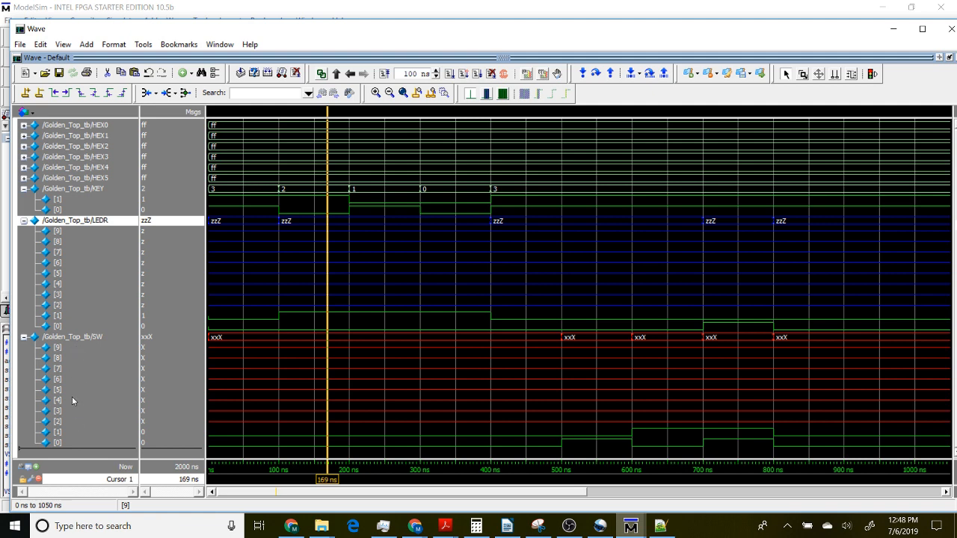
mouse_move(74, 366)
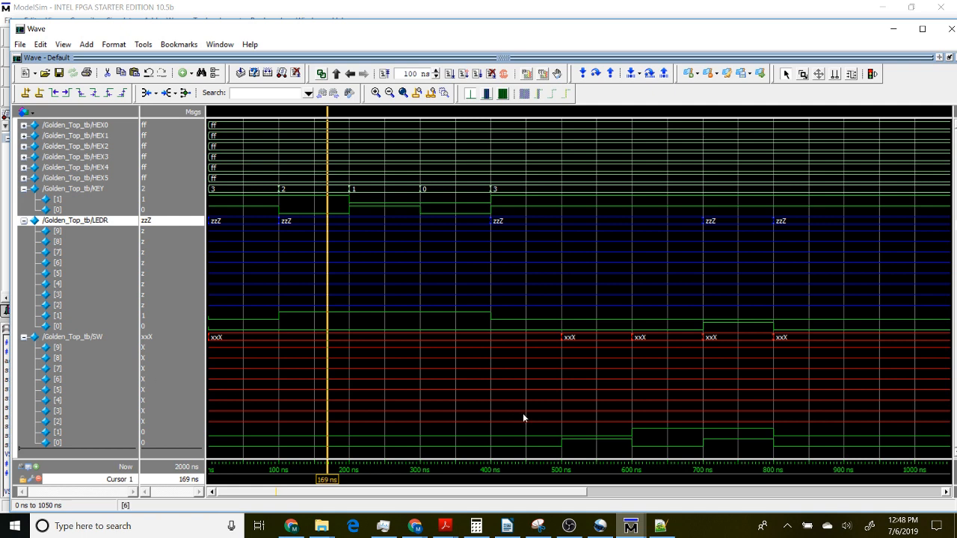
mouse_move(598, 441)
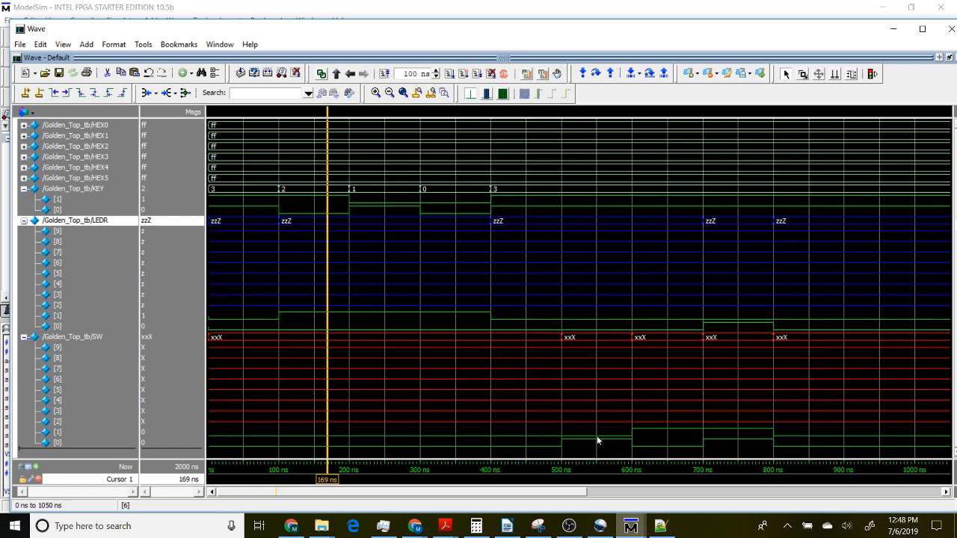
mouse_move(213, 375)
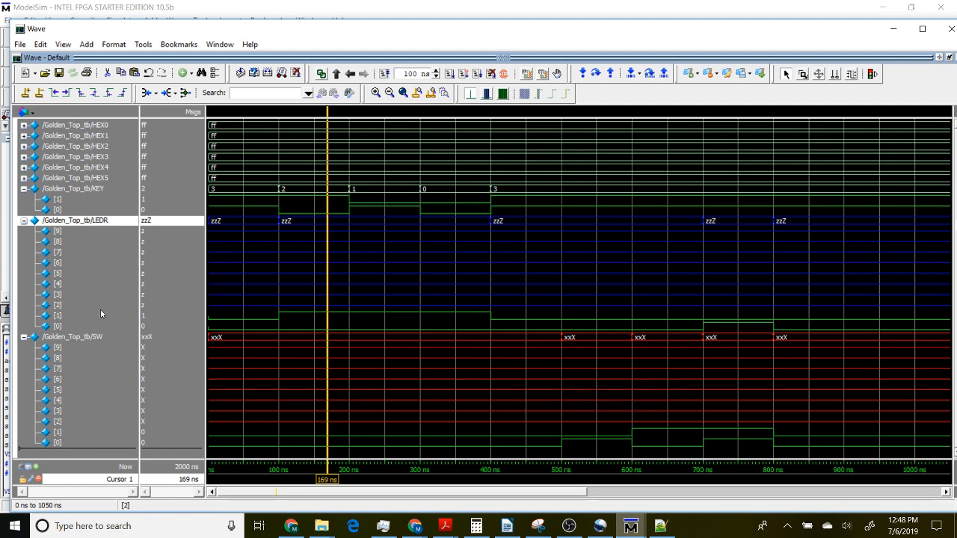
mouse_move(84, 281)
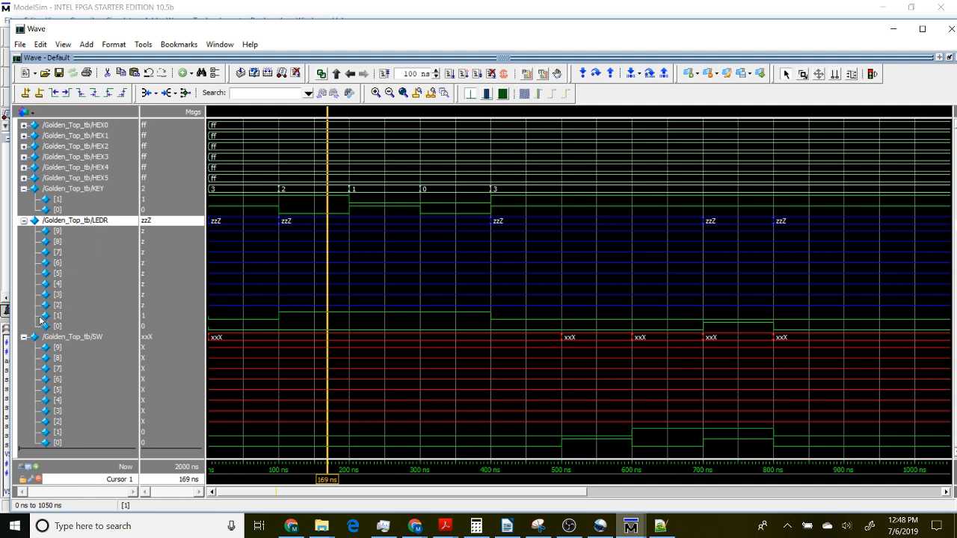
click(57, 324)
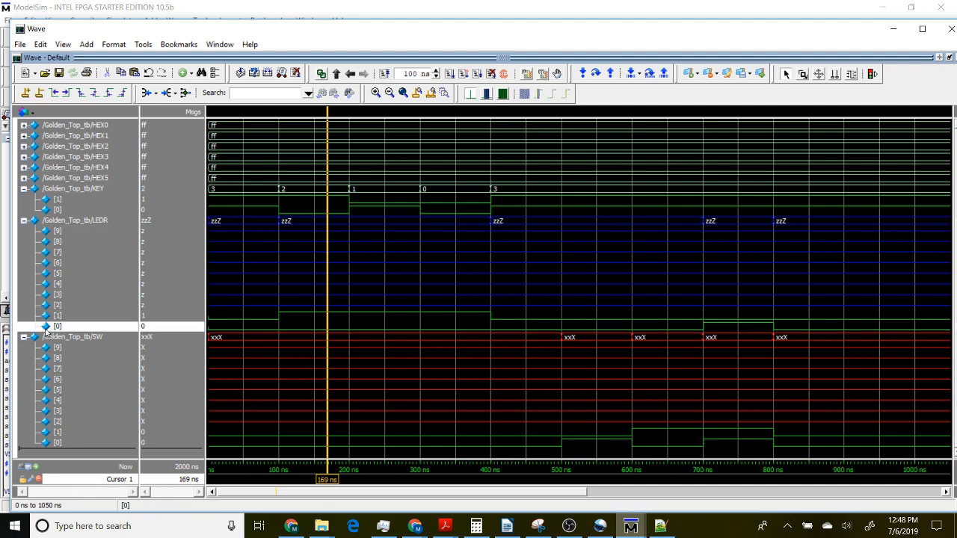
mouse_move(629, 525)
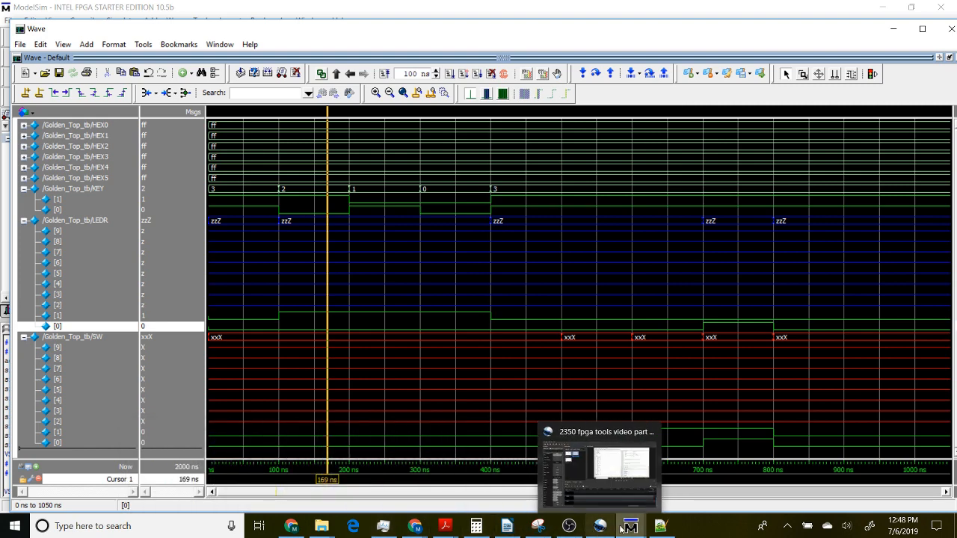
click(630, 523)
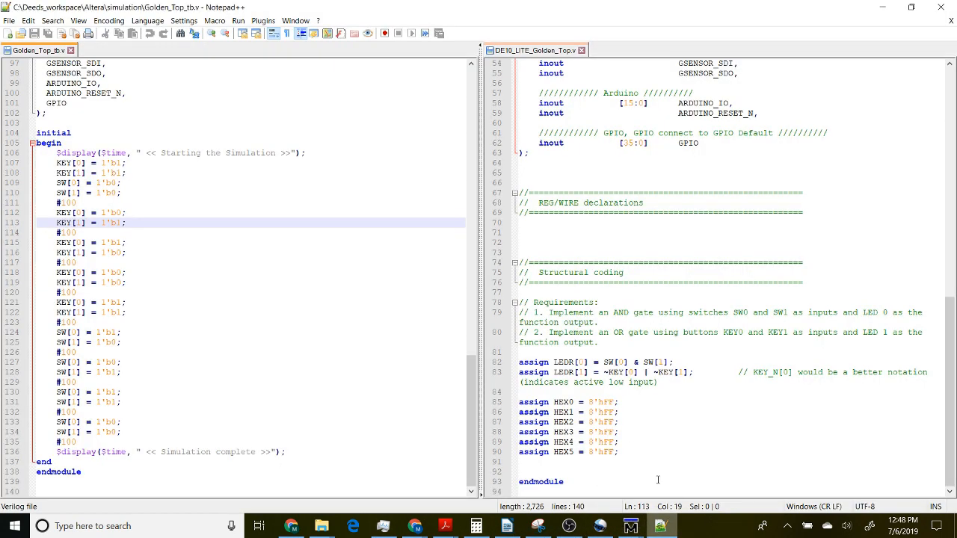
mouse_move(602, 381)
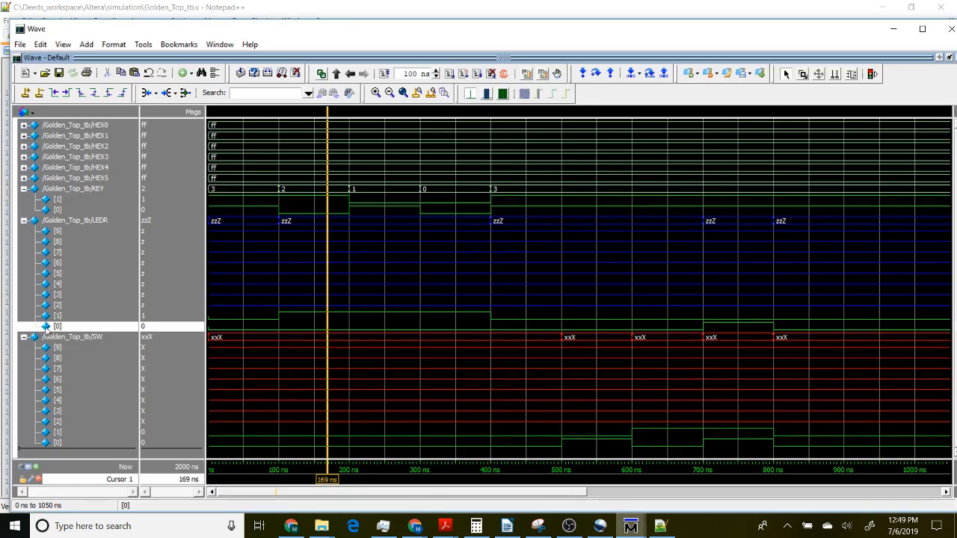
mouse_move(55, 453)
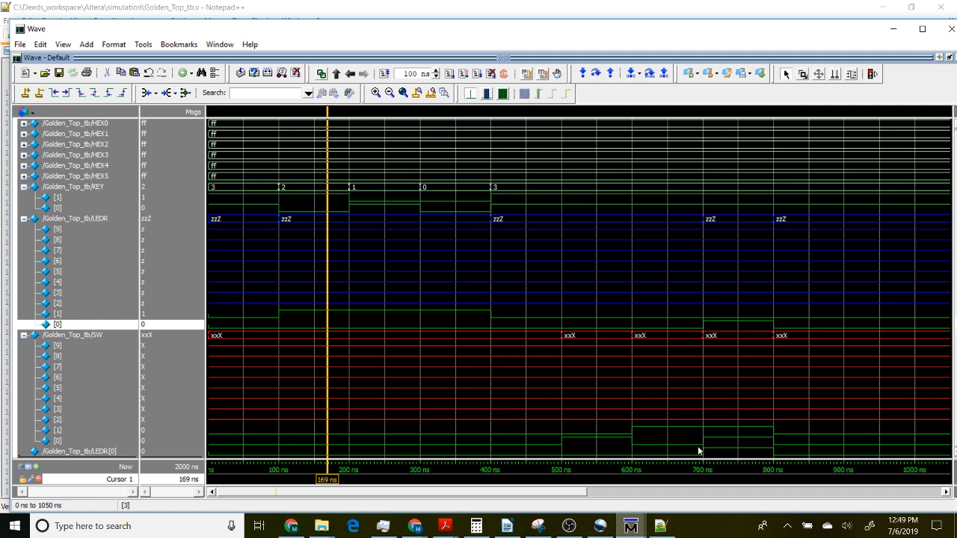
mouse_move(593, 453)
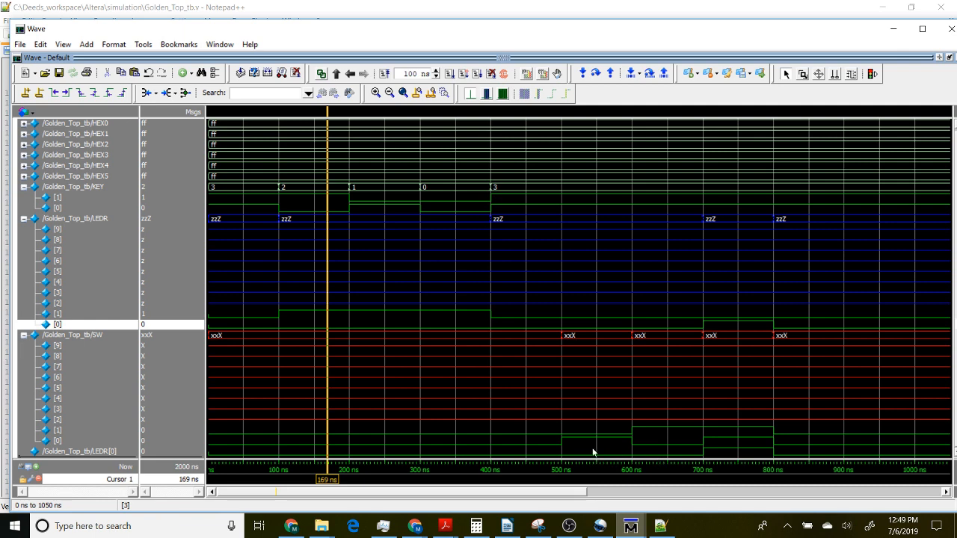
mouse_move(719, 441)
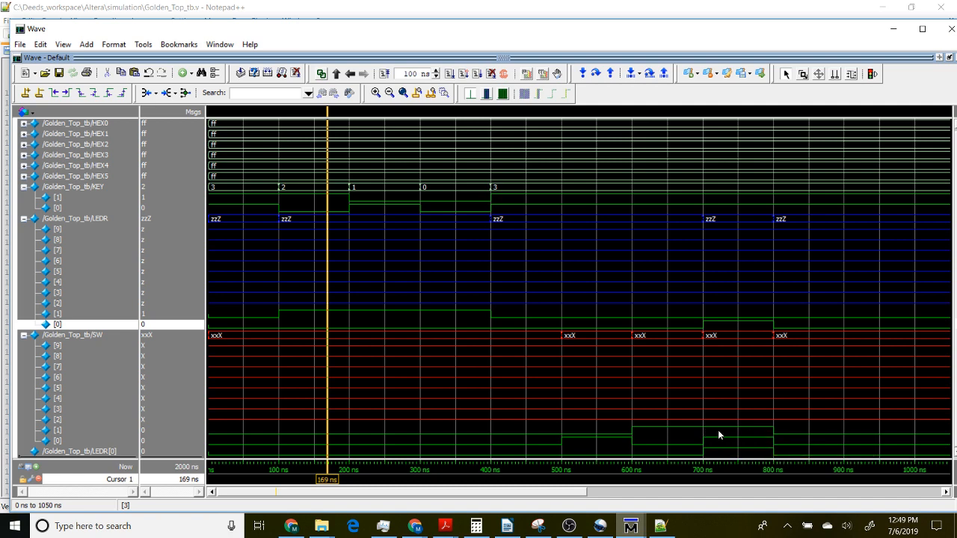
mouse_move(716, 418)
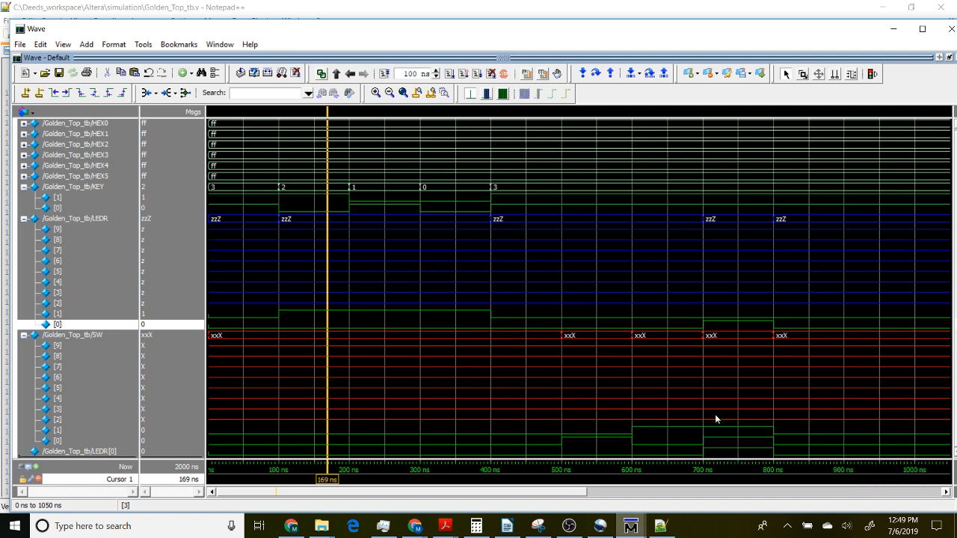
mouse_move(743, 454)
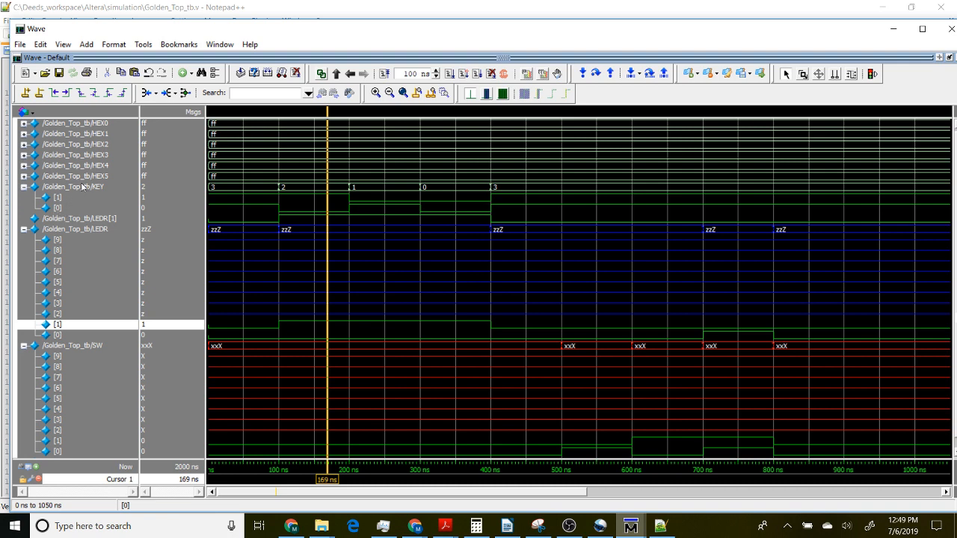
mouse_move(246, 205)
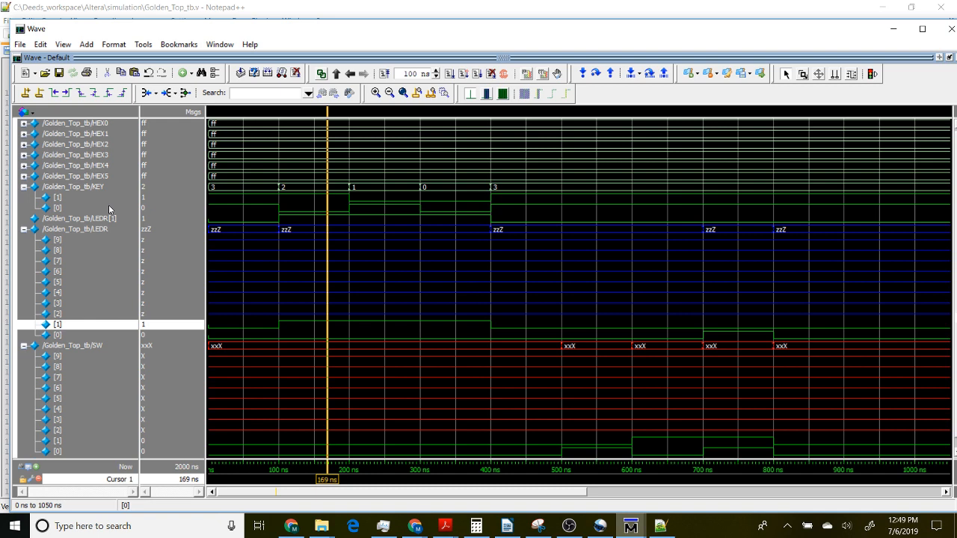
mouse_move(67, 222)
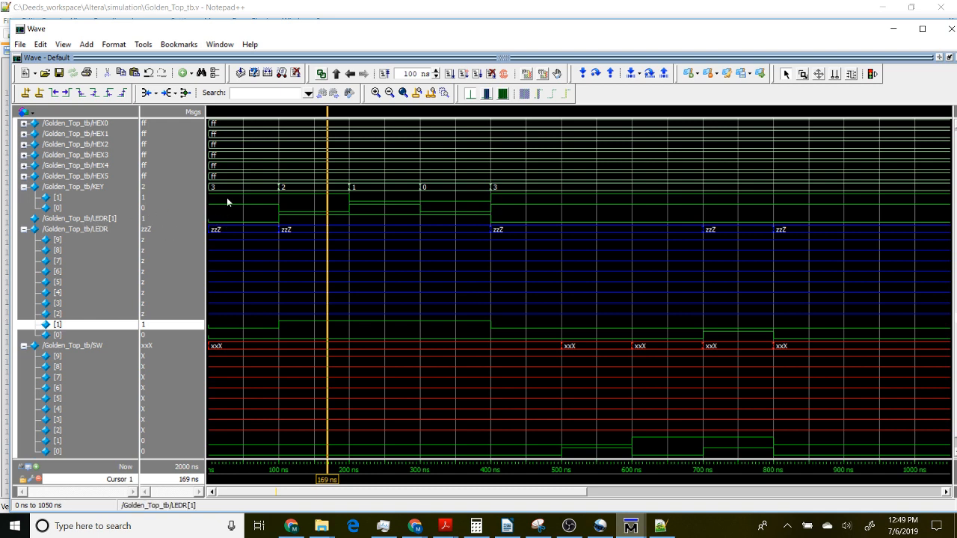
mouse_move(239, 201)
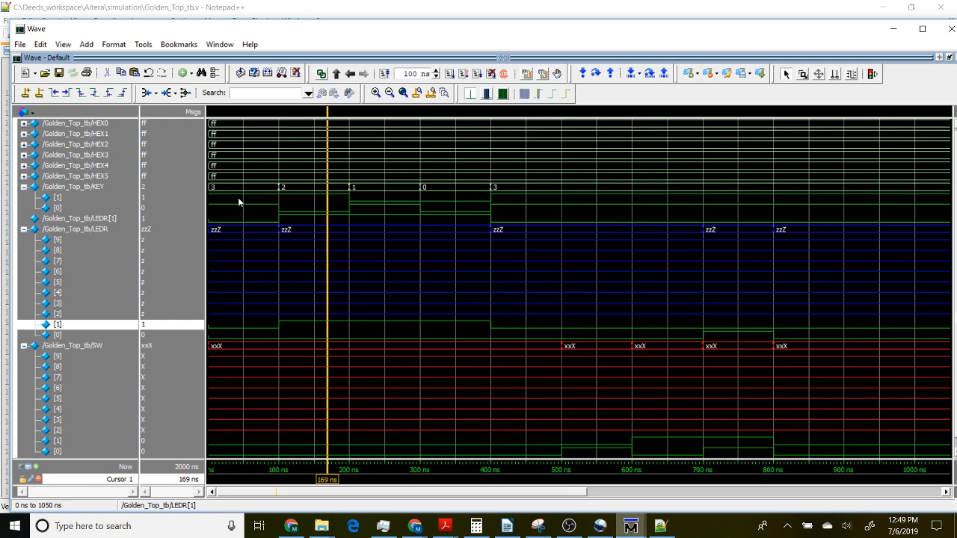
mouse_move(240, 203)
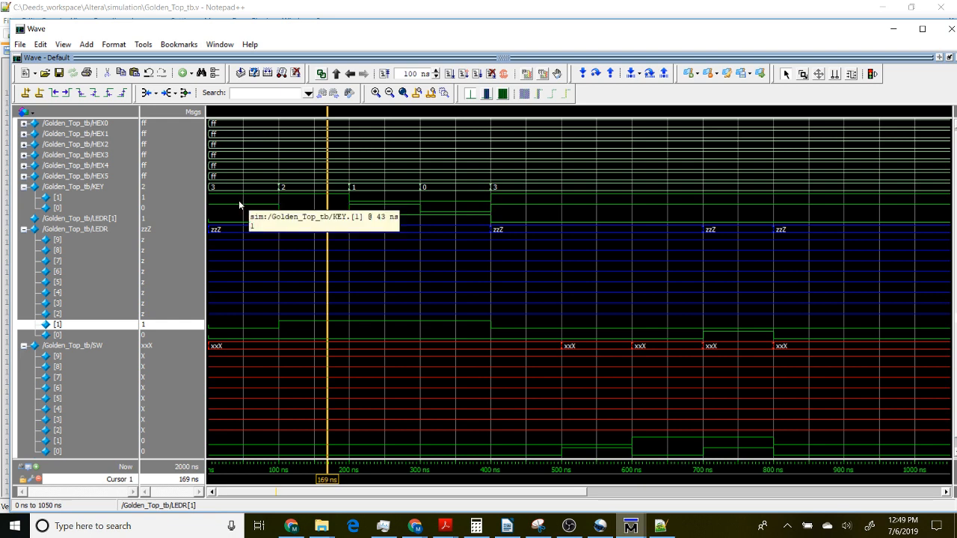
mouse_move(254, 203)
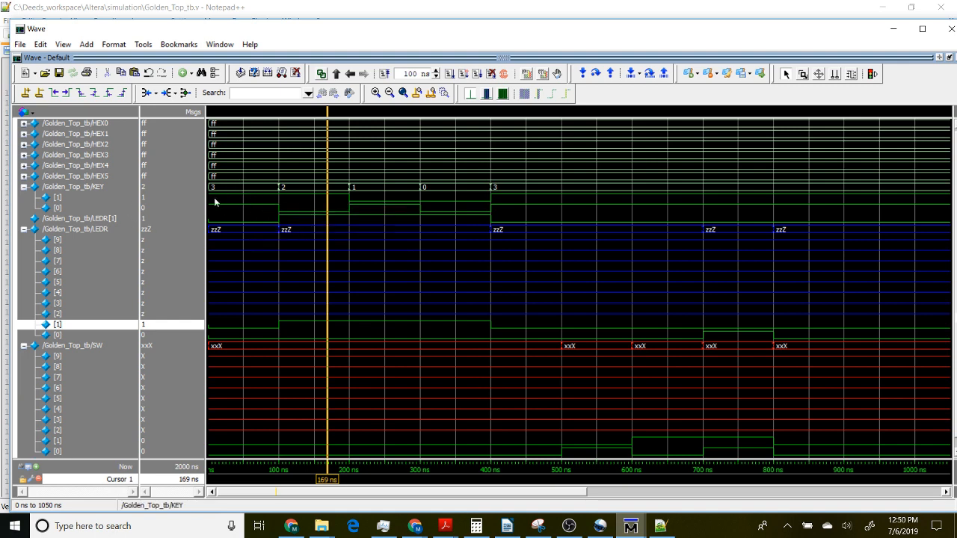
mouse_move(290, 225)
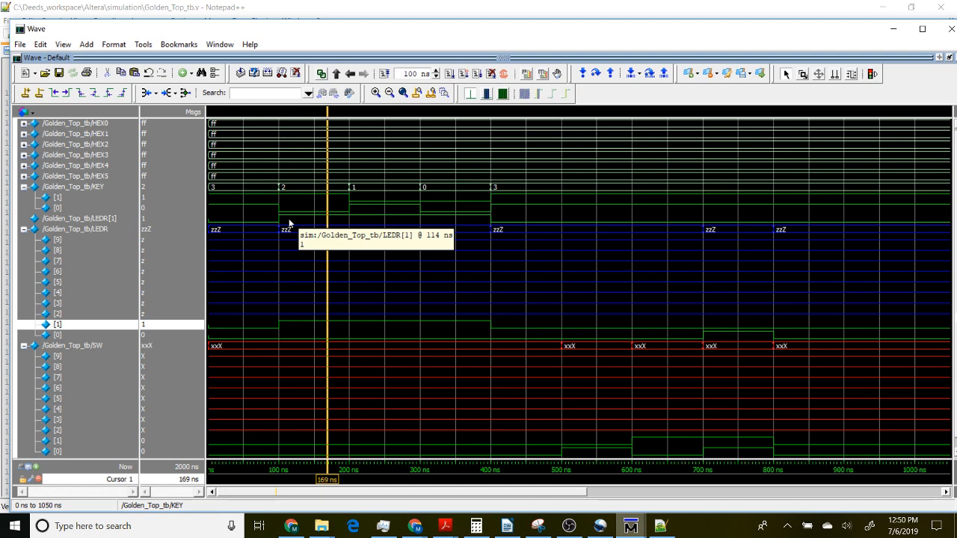
mouse_move(104, 366)
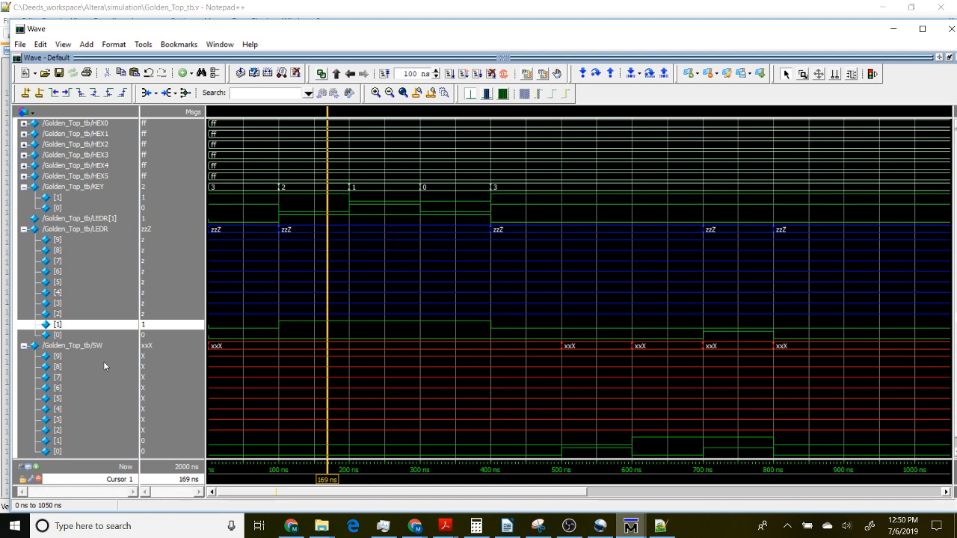
mouse_move(244, 358)
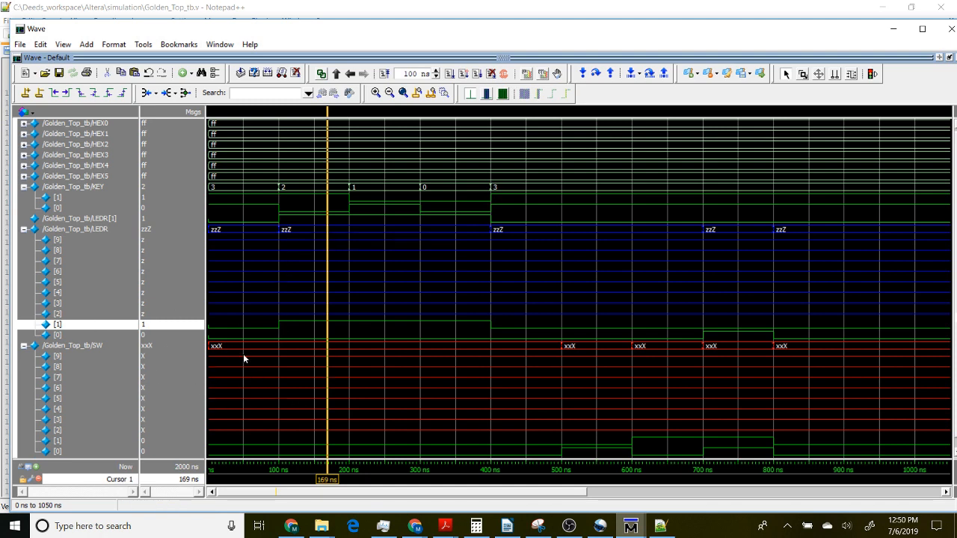
mouse_move(382, 409)
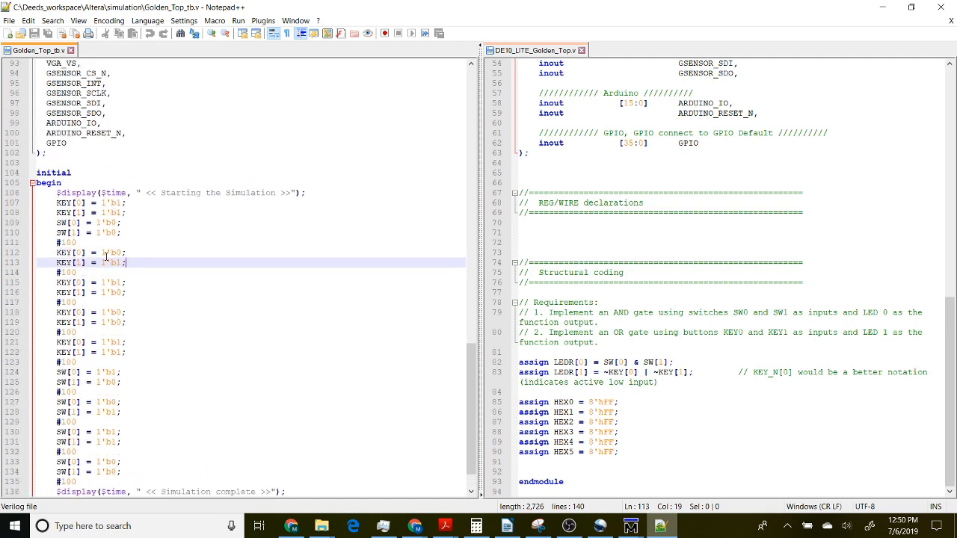
mouse_move(145, 225)
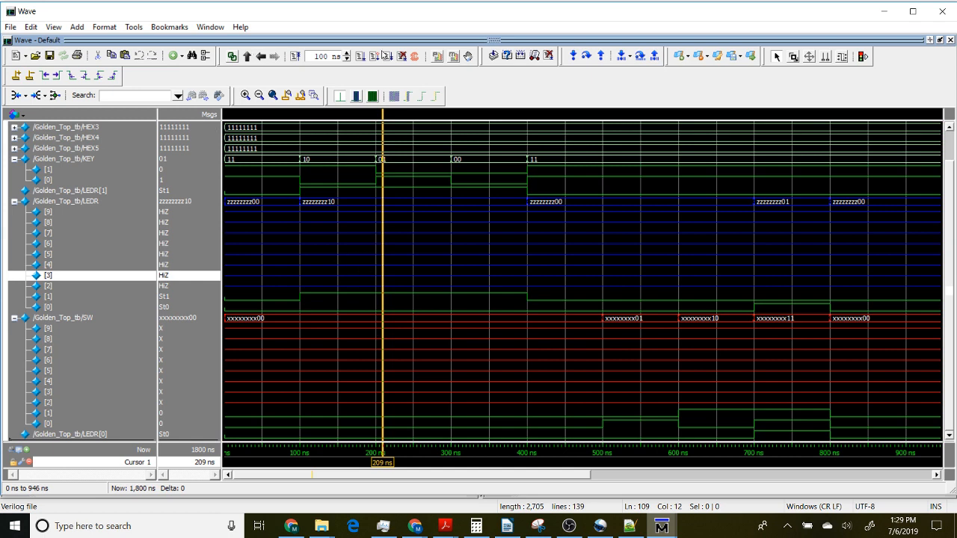
mouse_move(256, 67)
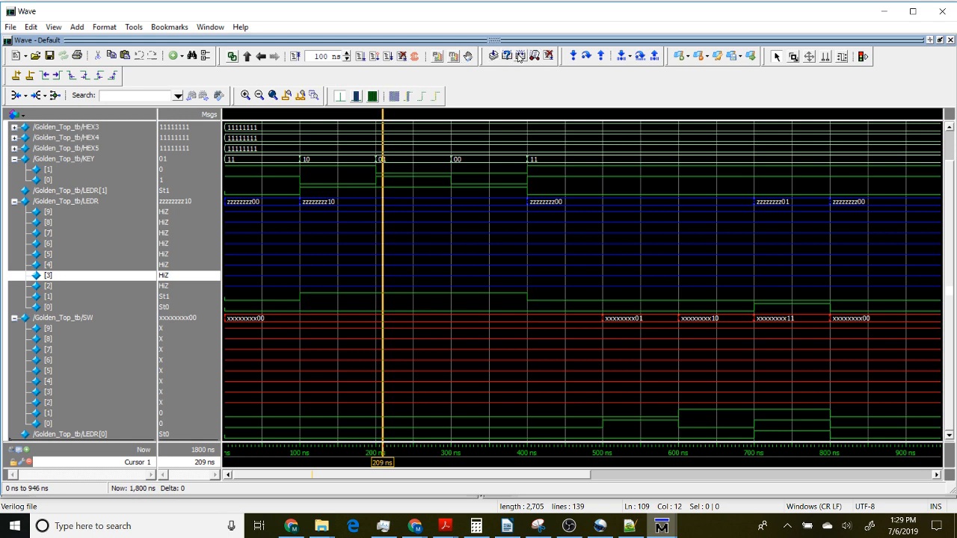
mouse_move(524, 55)
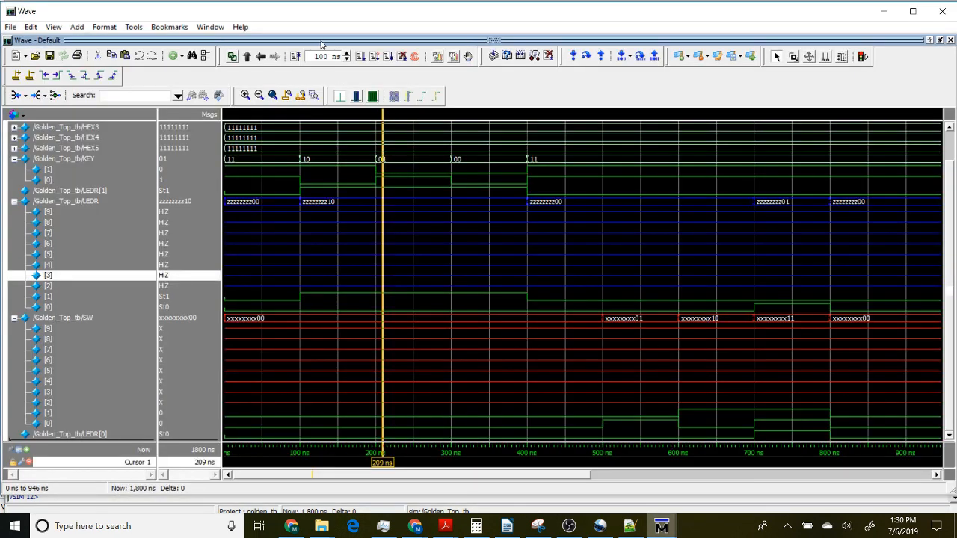
mouse_move(322, 43)
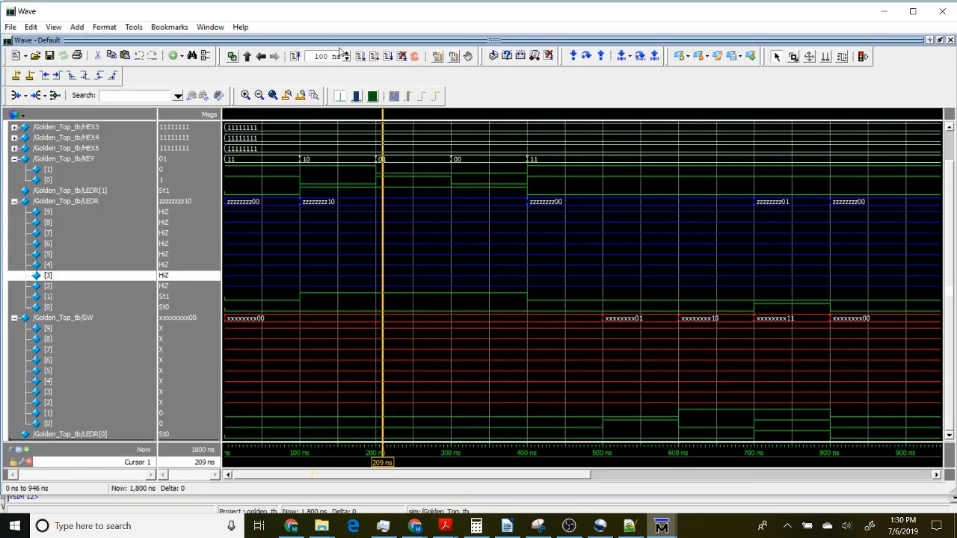
mouse_move(333, 57)
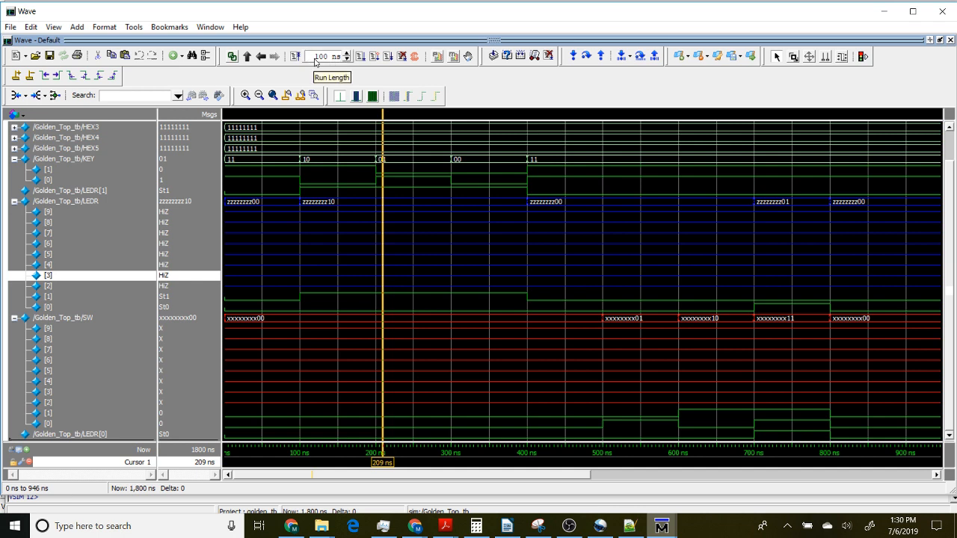
mouse_move(295, 59)
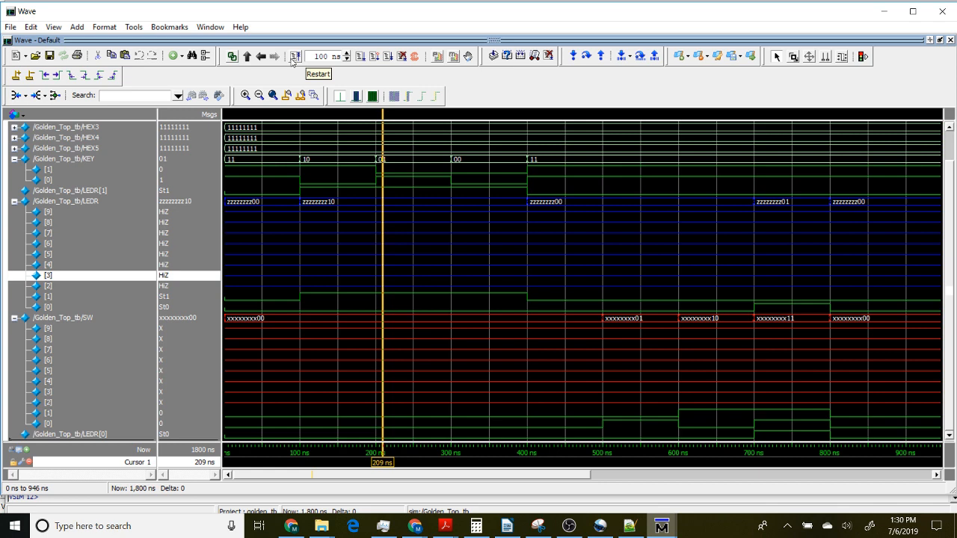
Restart the simulation and confirm, resetting time to 0 ns with all signals showing No Data.
click(296, 56)
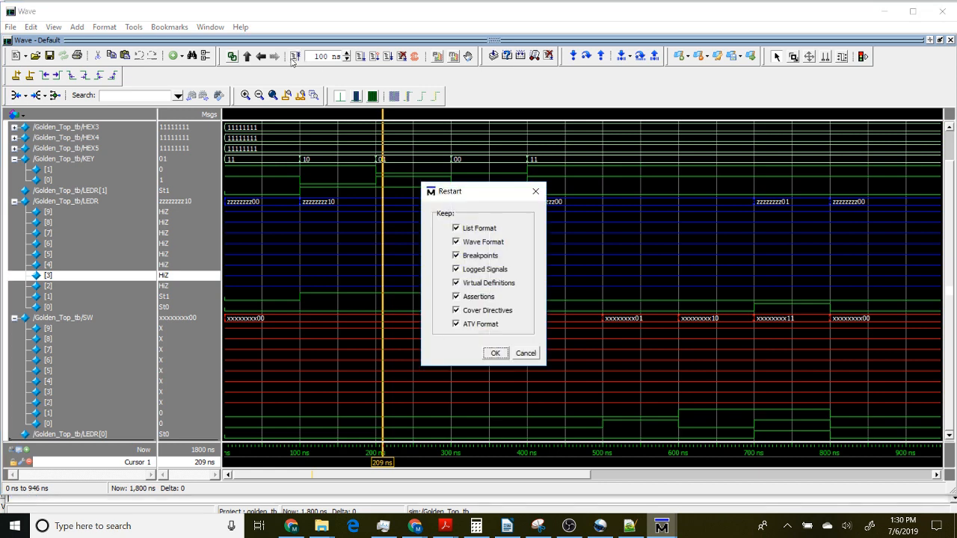
mouse_move(499, 368)
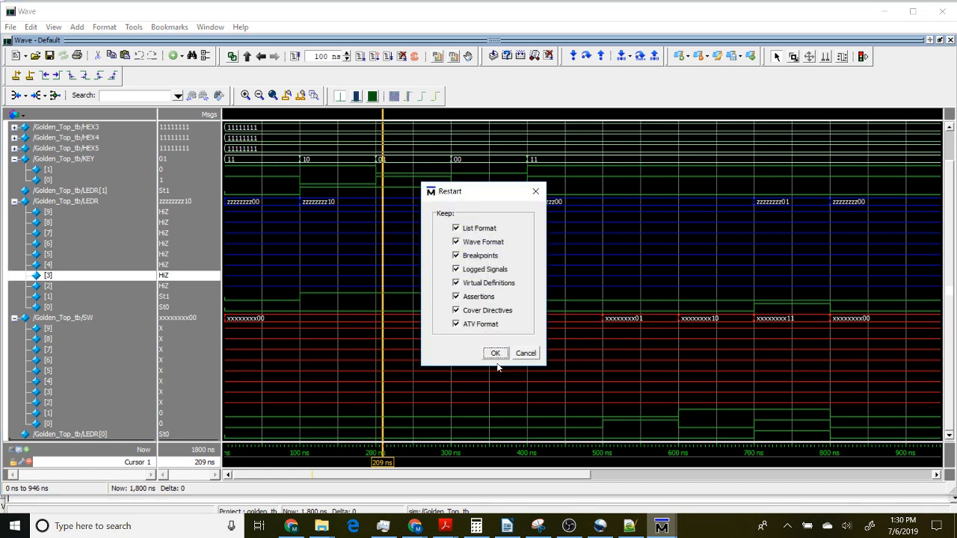
click(495, 352)
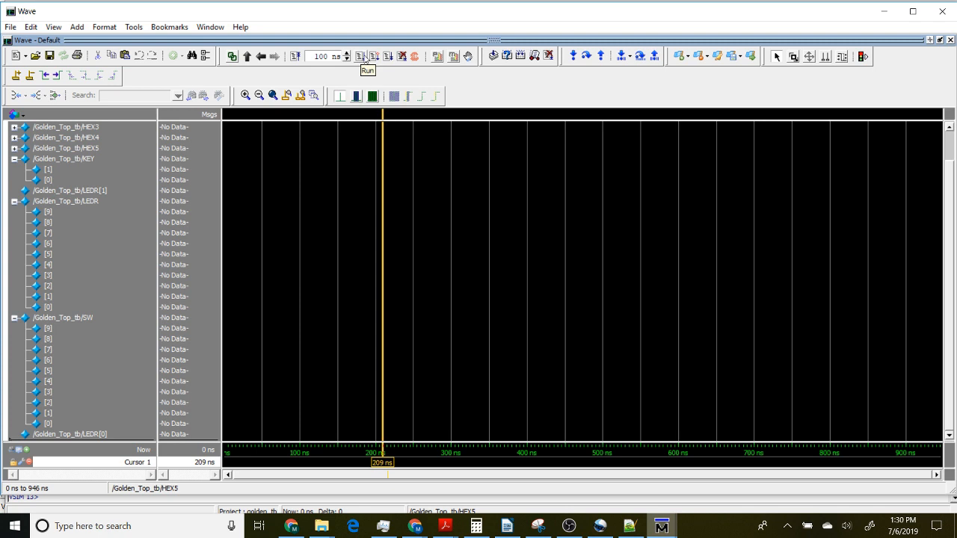
Run the restarted simulation in 100 ns steps toward 600 ns.
click(359, 55)
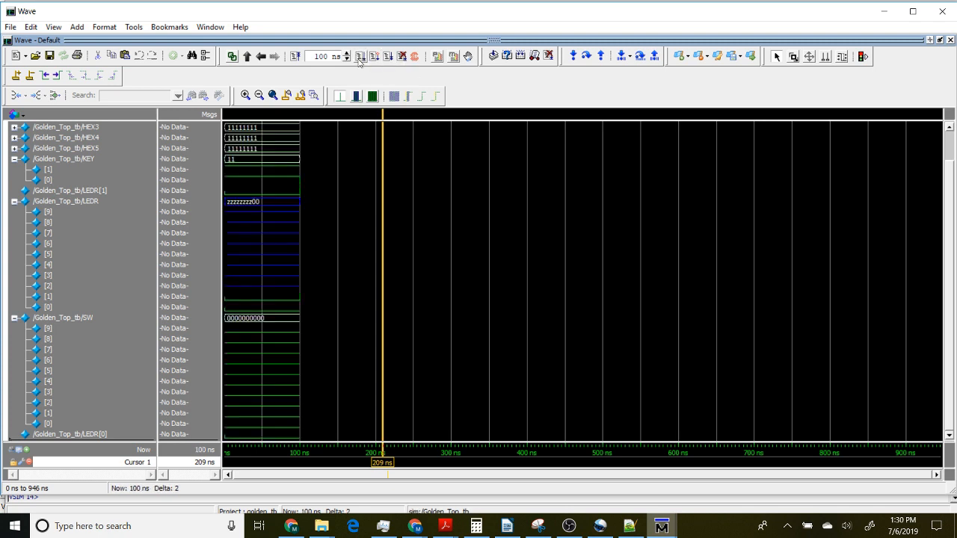
click(361, 56)
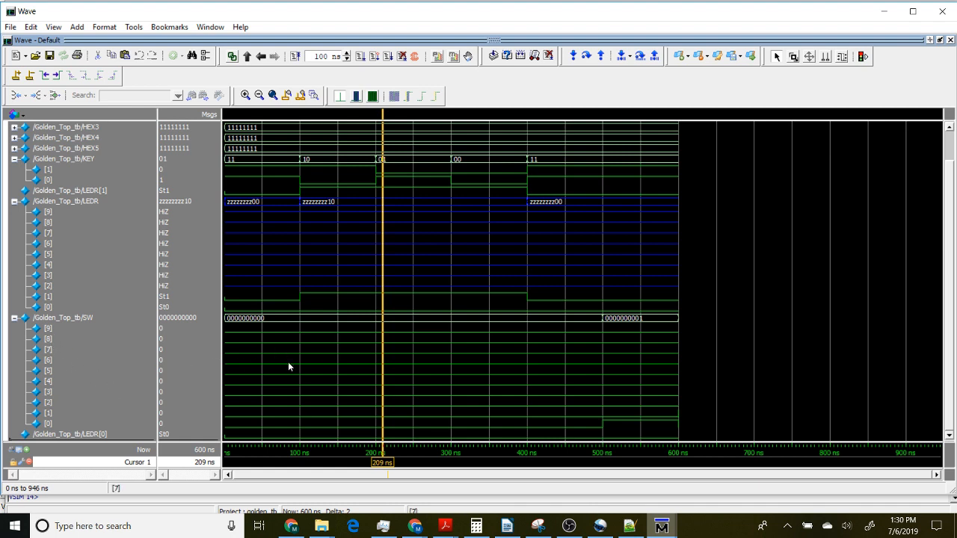
mouse_move(266, 175)
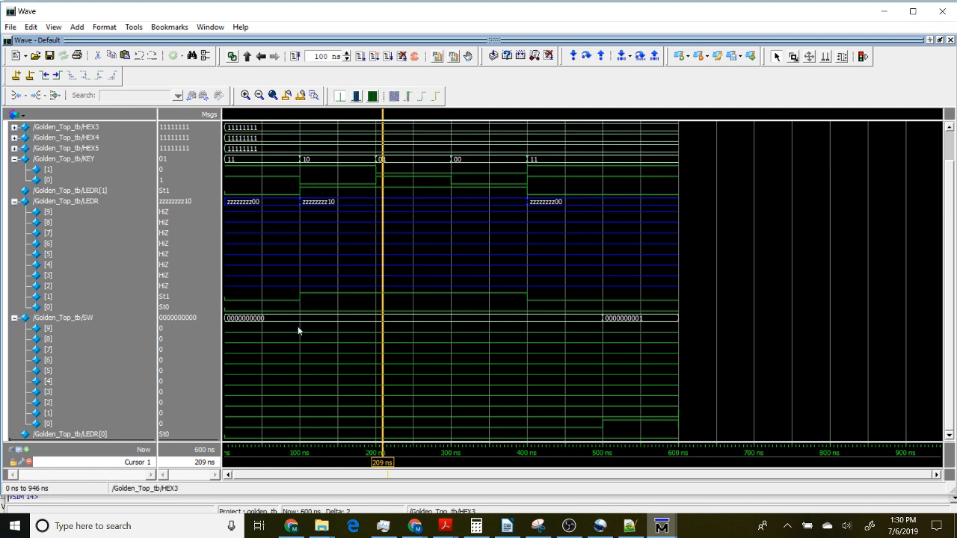
mouse_move(299, 330)
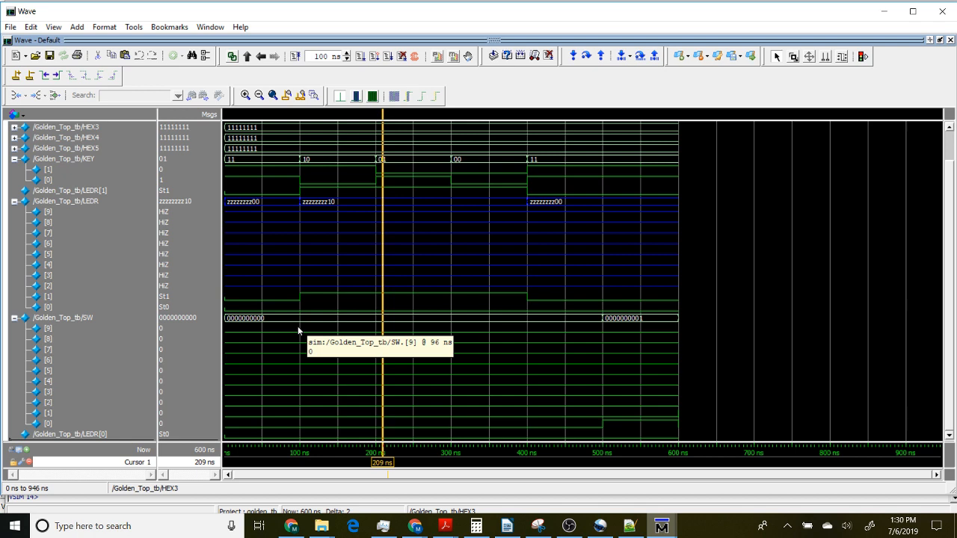